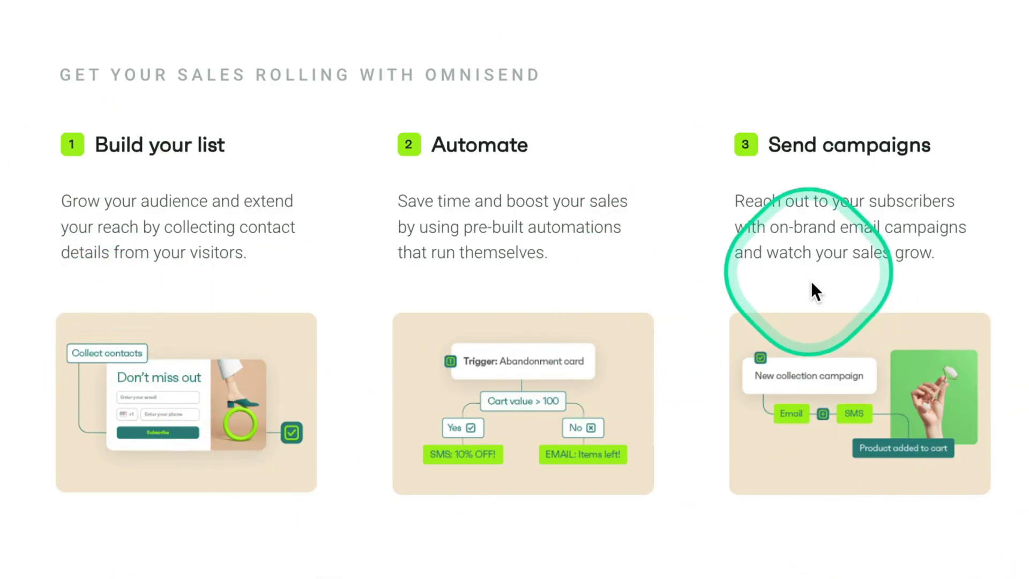
Step: Scroll down the Omnisend homepage through the list building, automation and segmentation features
scroll(down, 3)
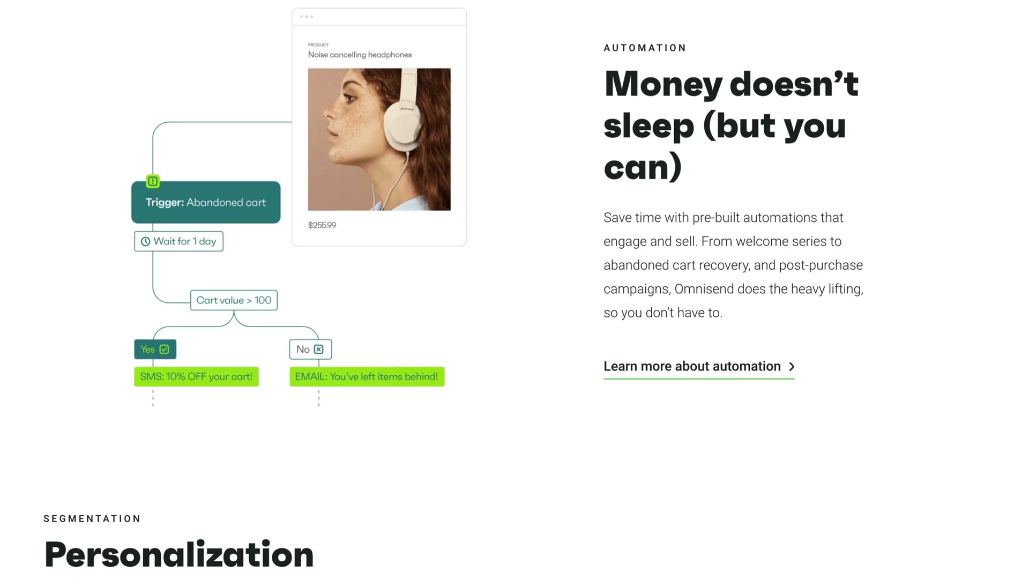
scroll(down, 3)
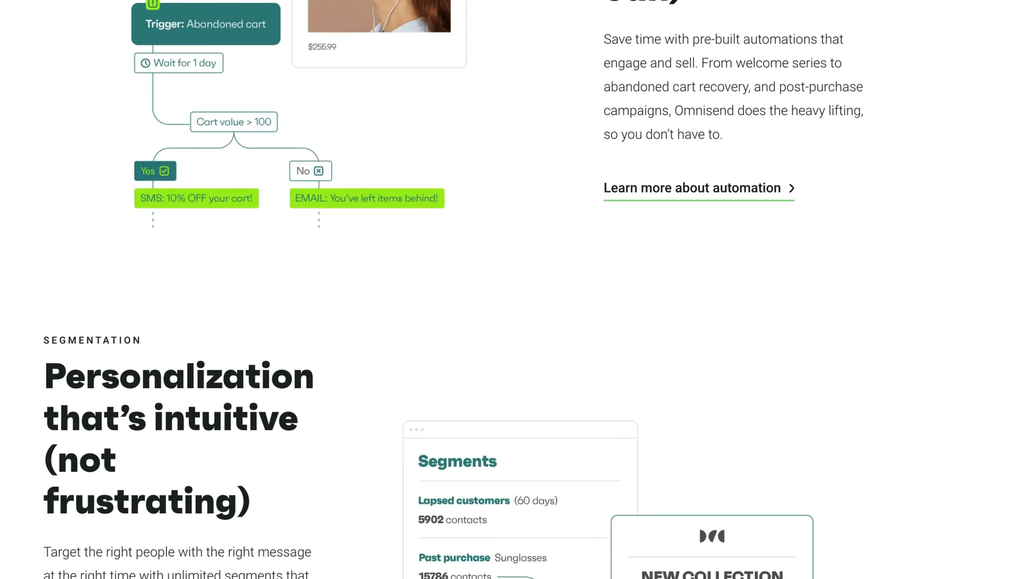
scroll(down, 3)
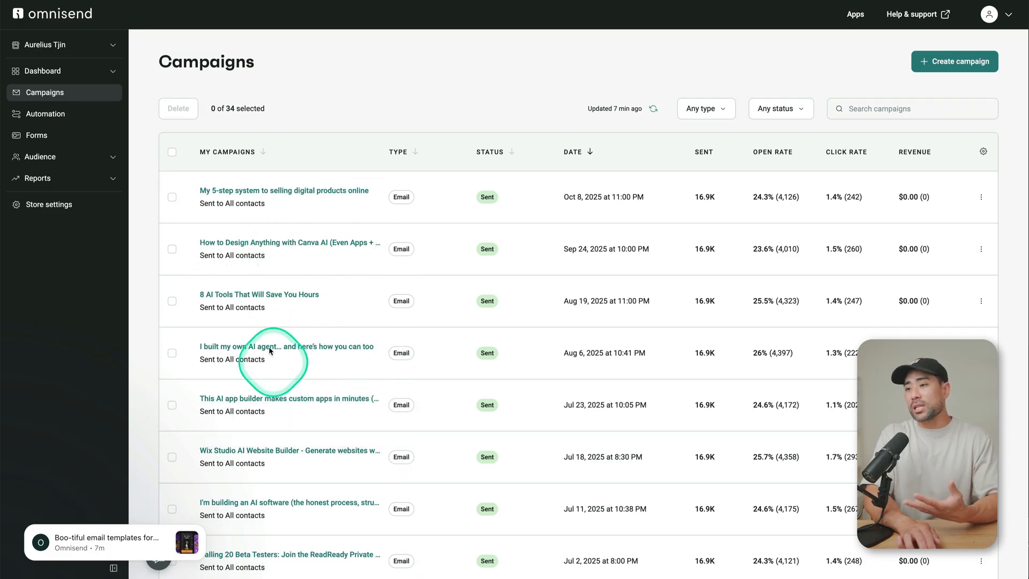
scroll(down, 3)
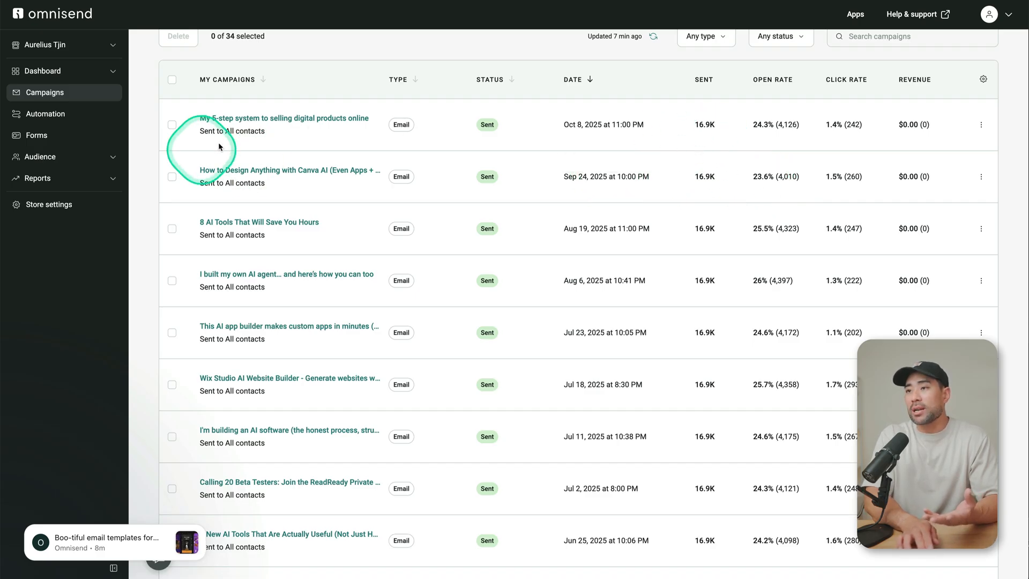
mouse_move(782, 135)
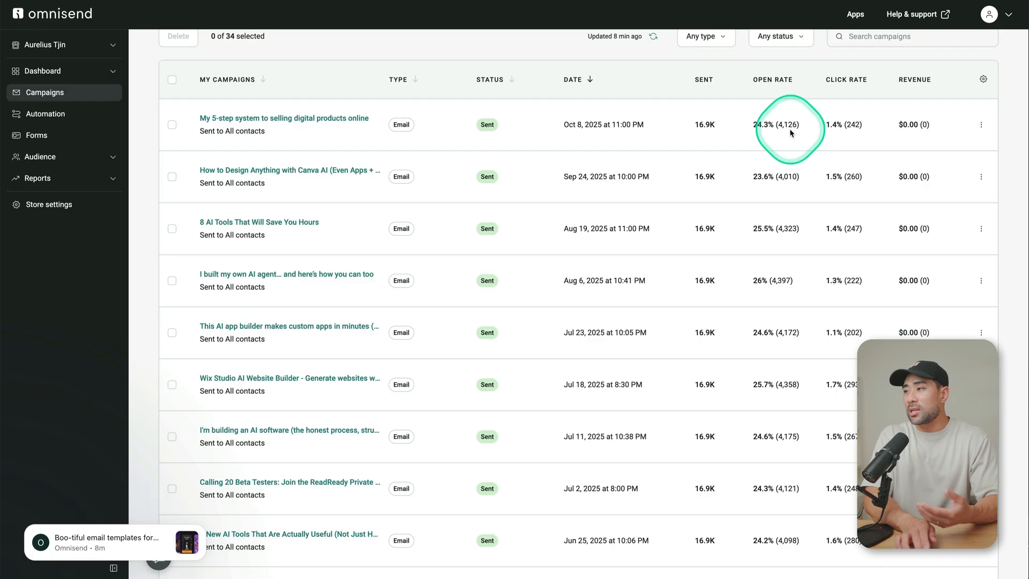
mouse_move(786, 137)
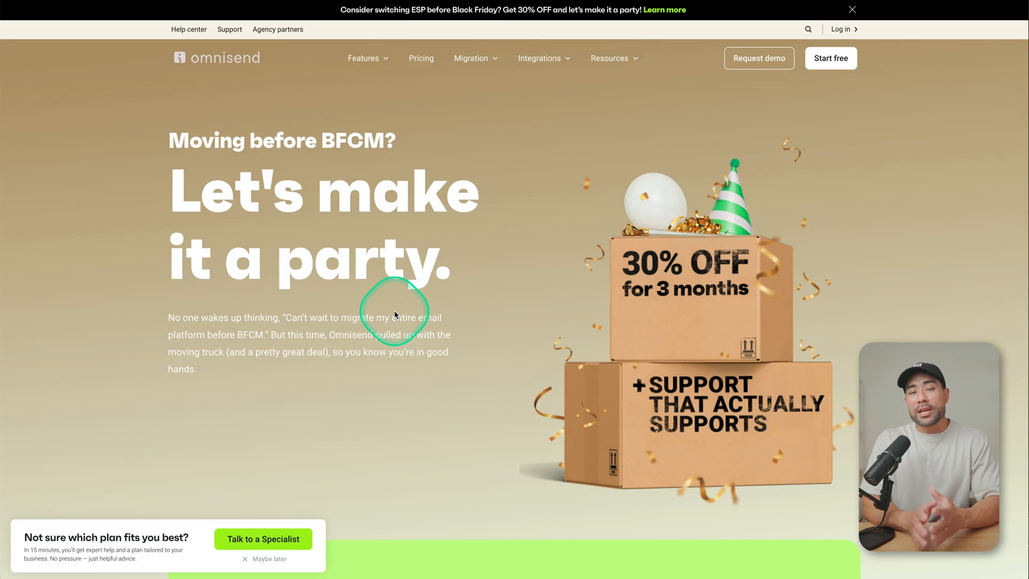
mouse_move(386, 390)
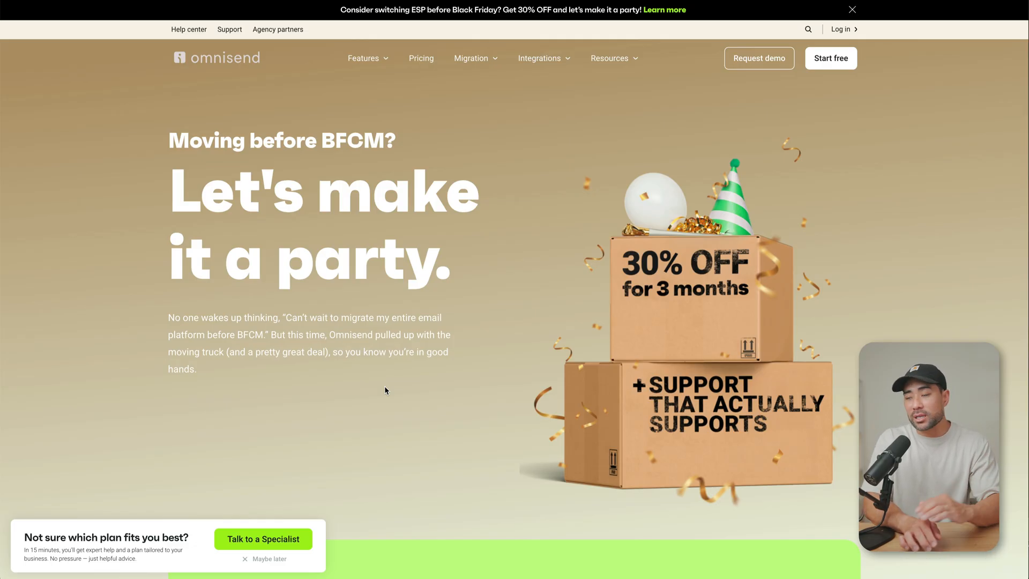
click(472, 369)
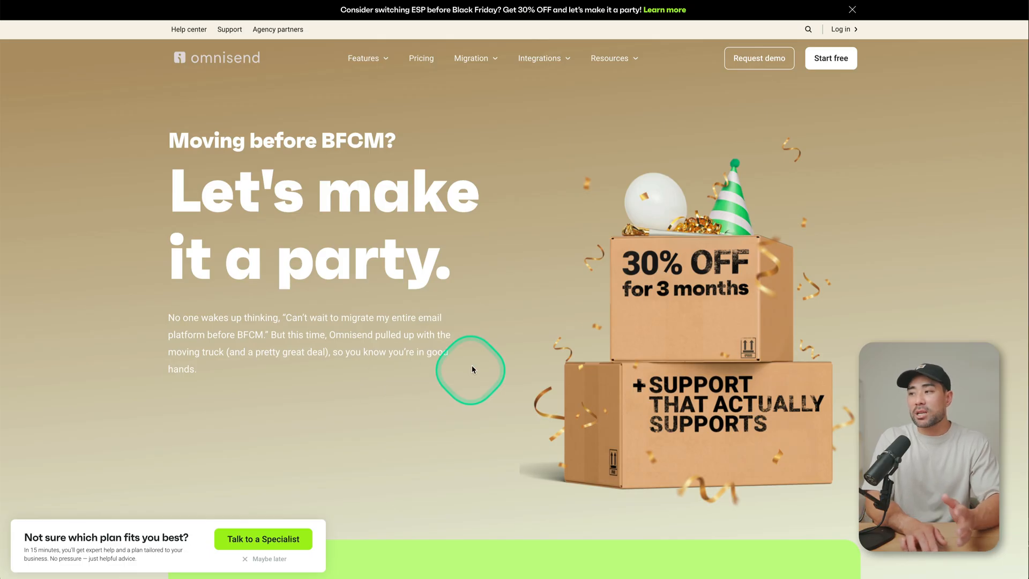
mouse_move(701, 360)
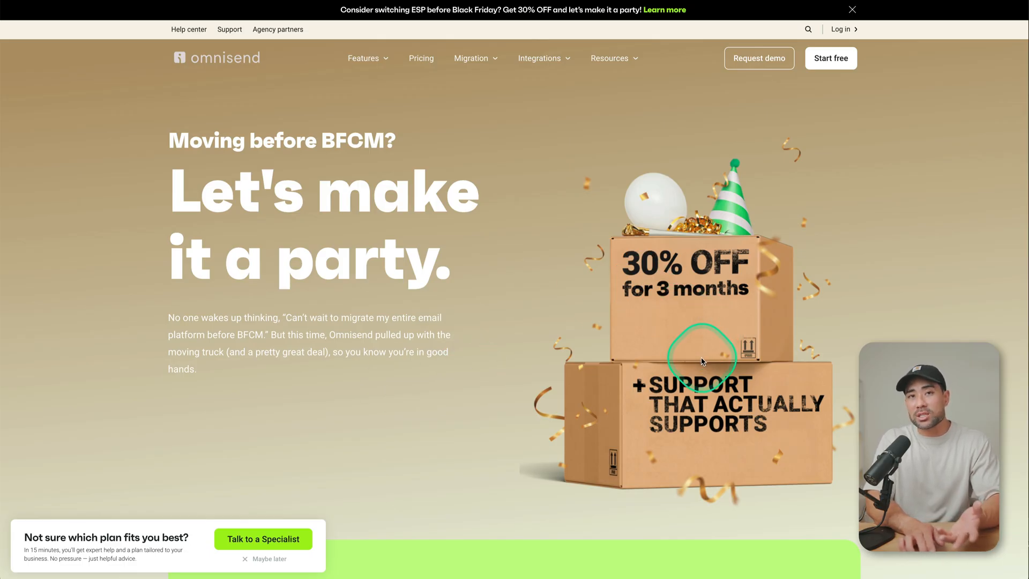
scroll(down, 3)
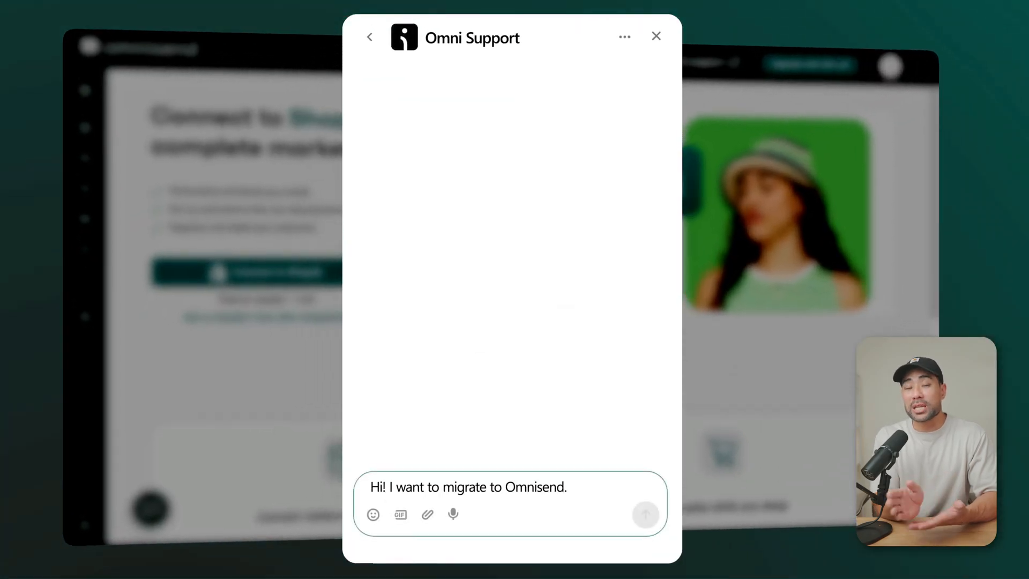
Step: Bring up the Omni Support chat widget to draft a migration request
click(645, 513)
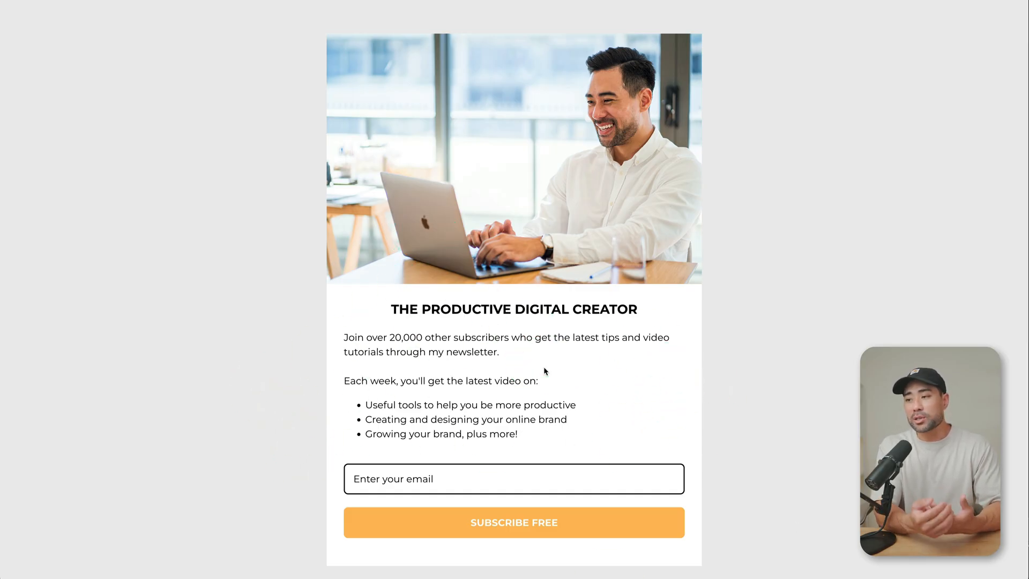
Step: Go to Forms and start creating a new signup form
click(518, 418)
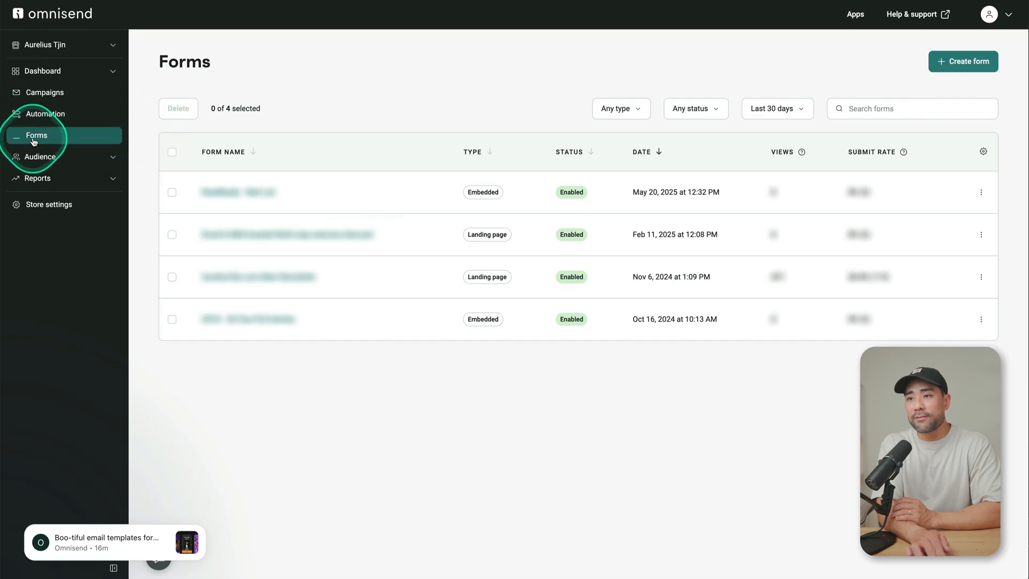
click(962, 61)
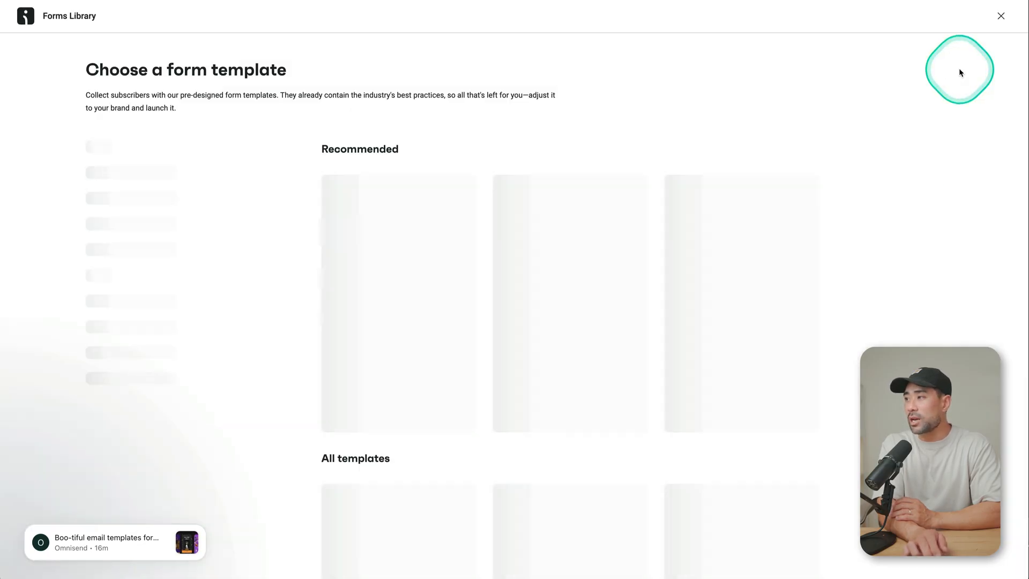
Step: Browse the Forms Library and use the Email & SMS branded Multi-step welcome discount template
scroll(down, 3)
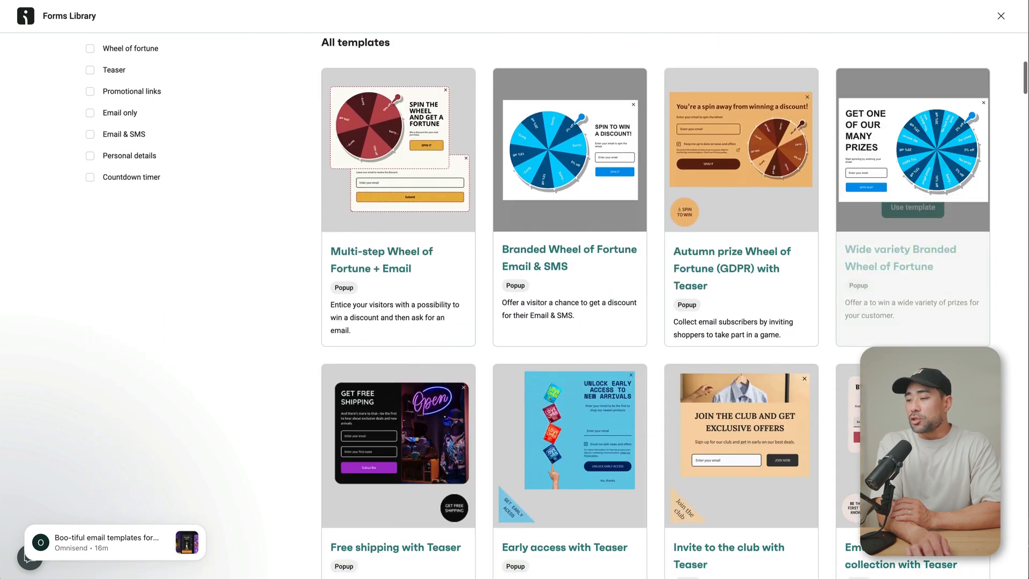
scroll(down, 3)
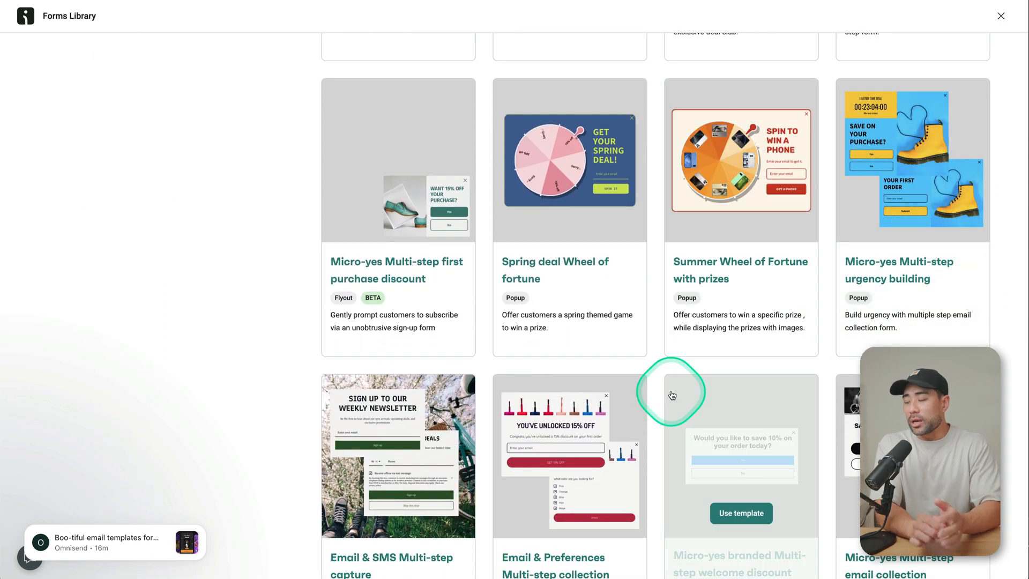
scroll(down, 3)
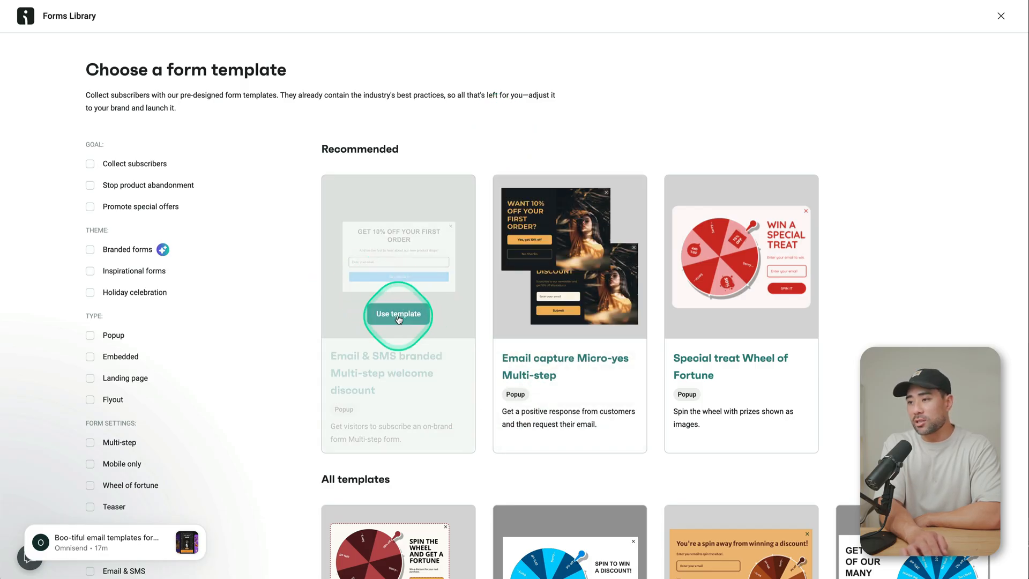
click(398, 314)
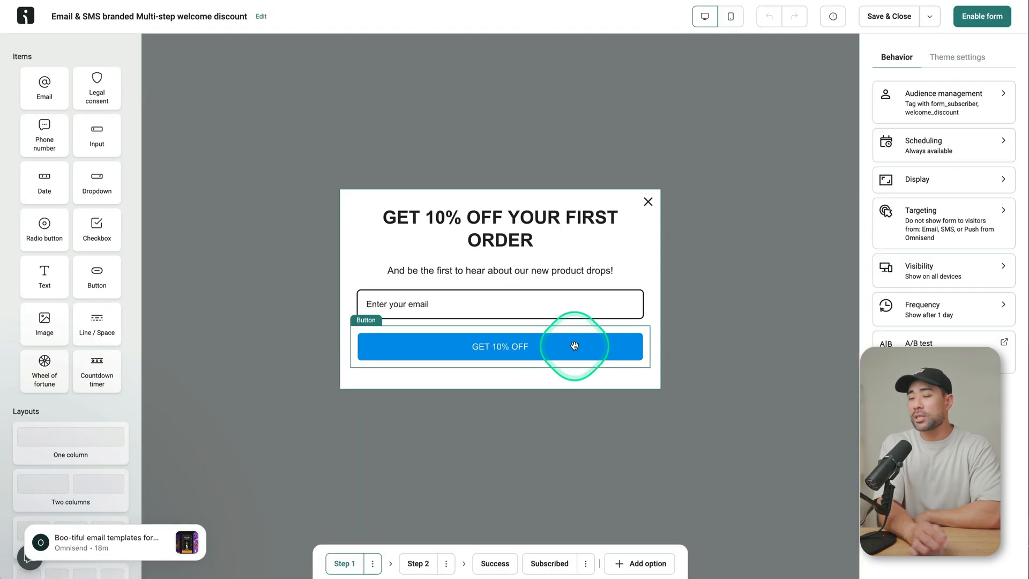
Step: Rewrite the popup headline to SIGN UP TO MY NEWSLETTER
click(500, 240)
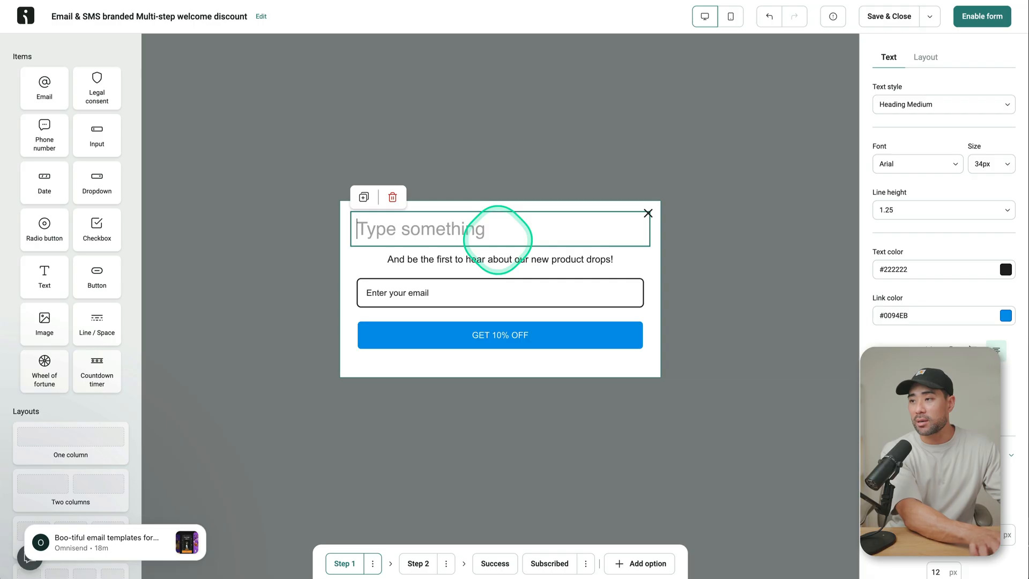
text(SIGN UP TO MY NEWSLETTER)
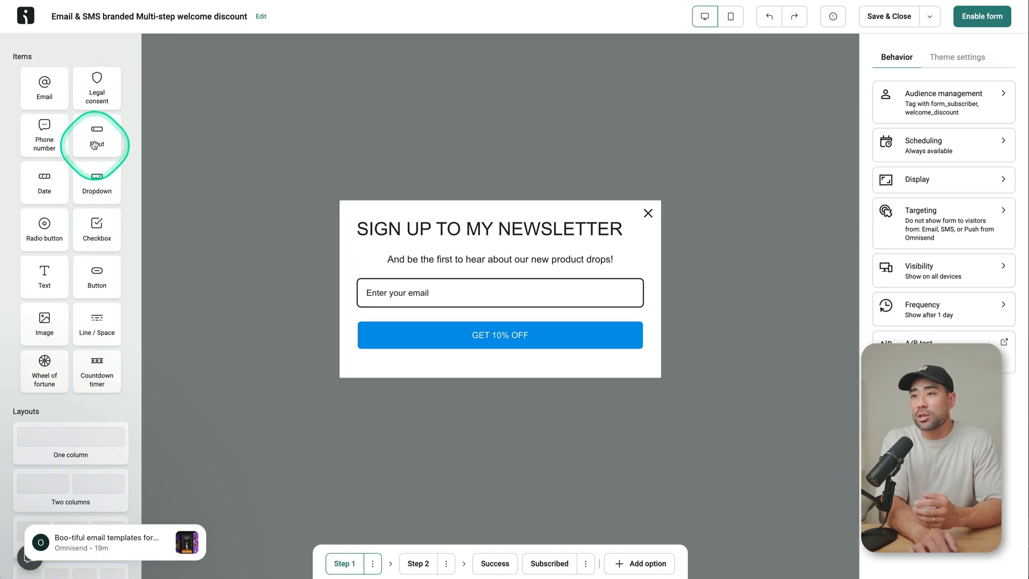
Step: Add a first name field and an image block below the subtitle
drag(96, 135, 449, 278)
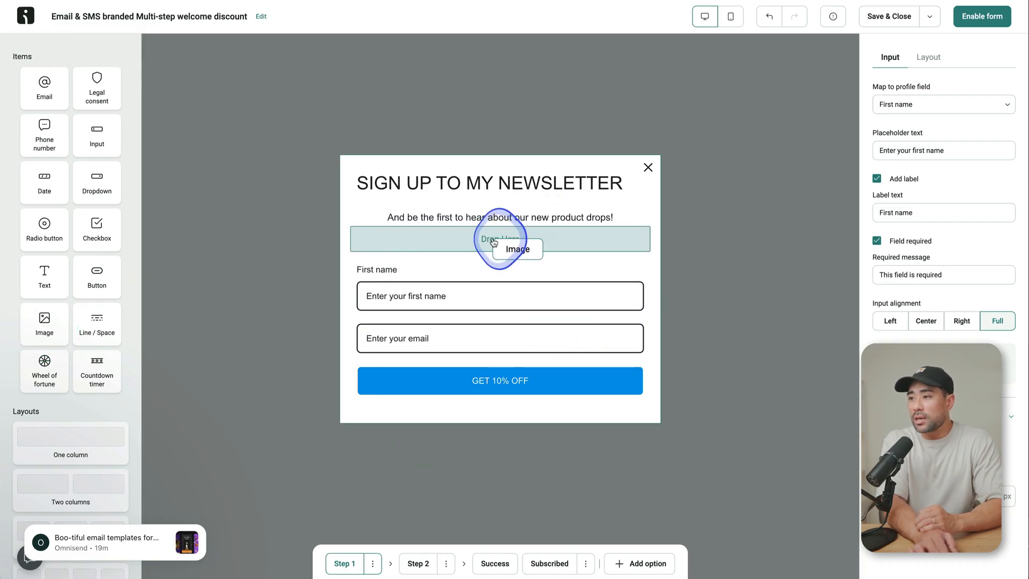
click(499, 239)
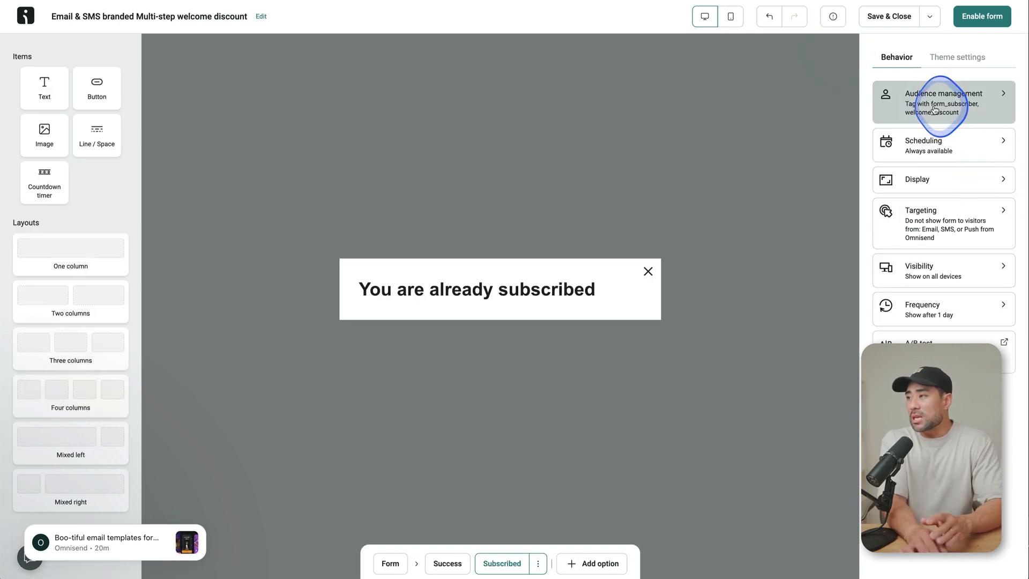
Step: Review the form's Audience management settings under Behavior and go back
click(943, 102)
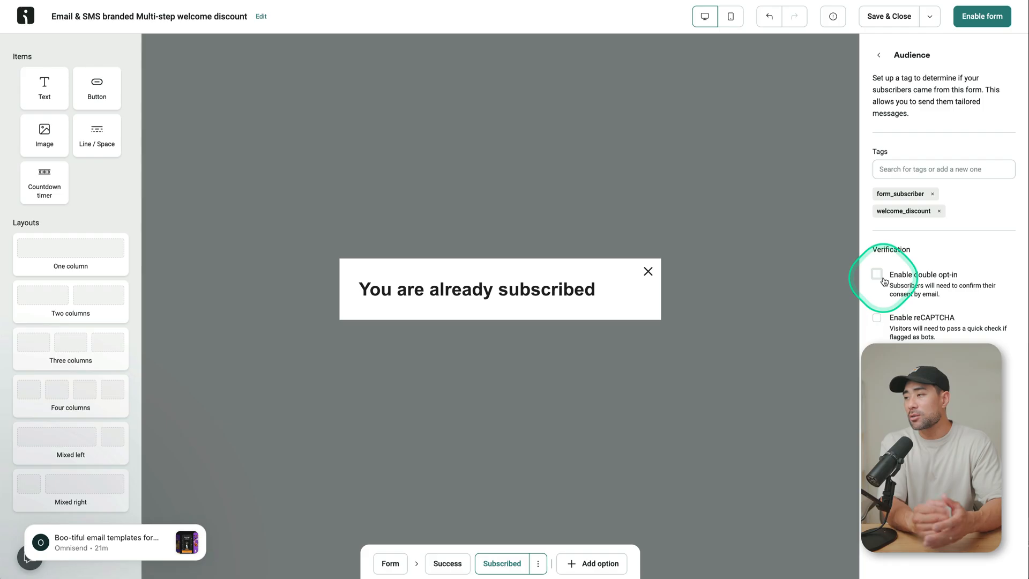
click(876, 55)
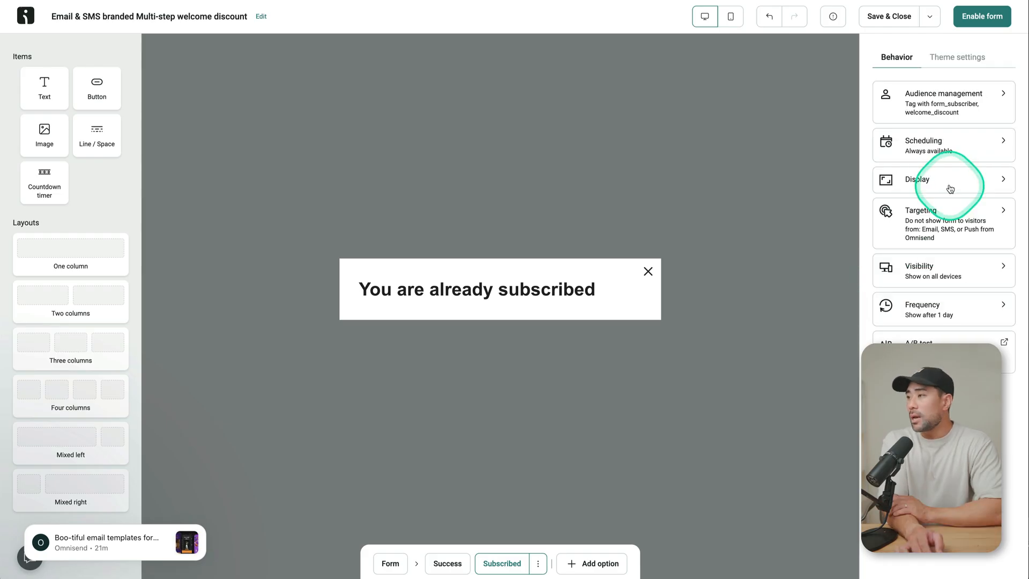
mouse_move(953, 70)
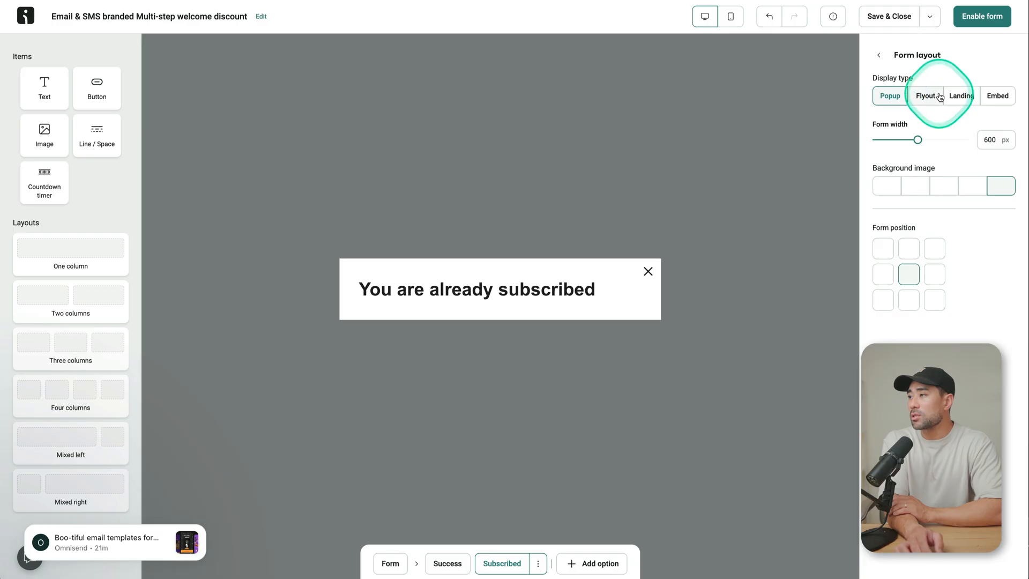
Step: Set the form's Display type to Landing page instead of popup
click(889, 95)
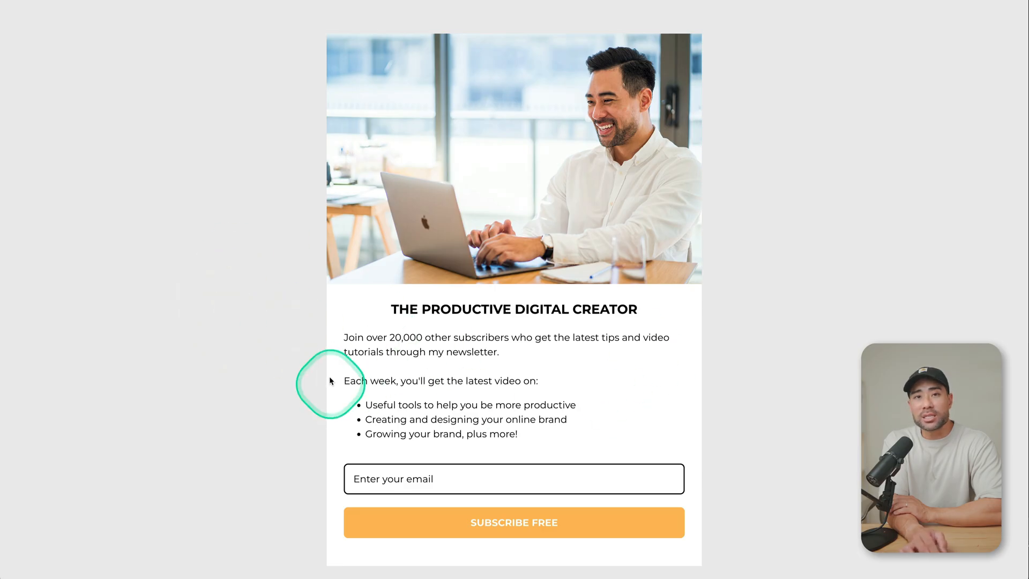
mouse_move(87, 7)
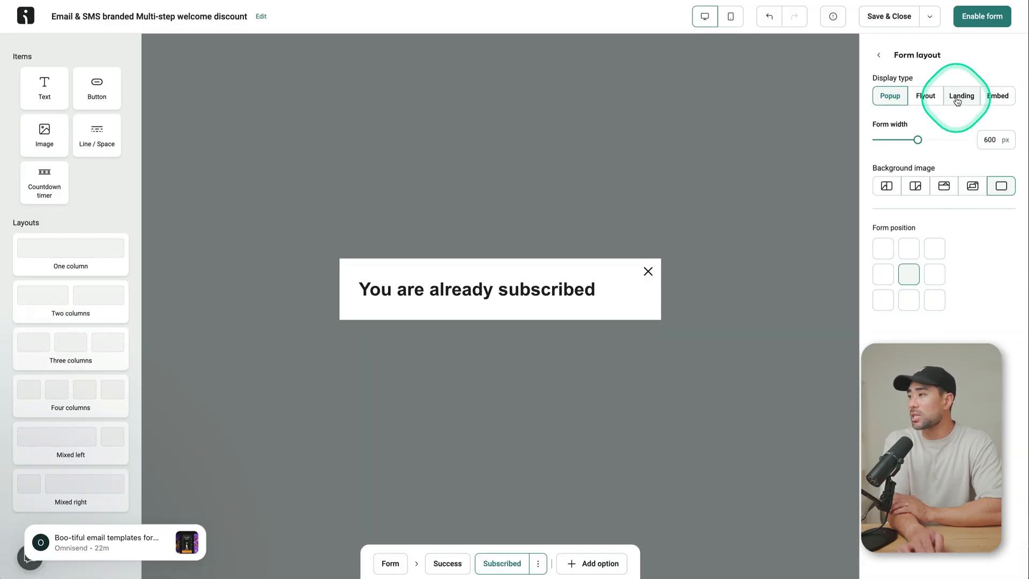
click(961, 95)
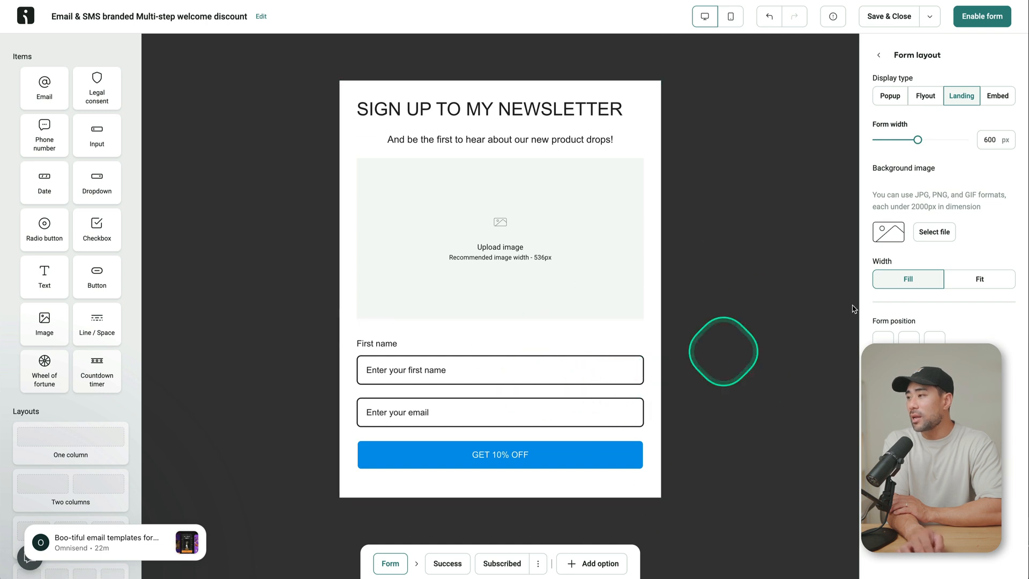
mouse_move(972, 26)
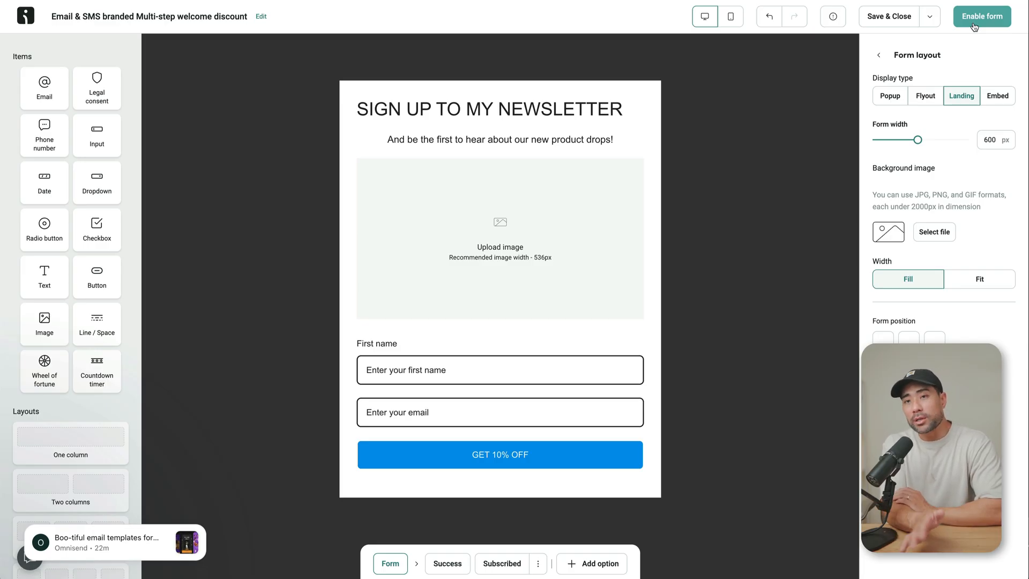
Step: Publish the welcome discount form and bring up its shareable page link
click(982, 16)
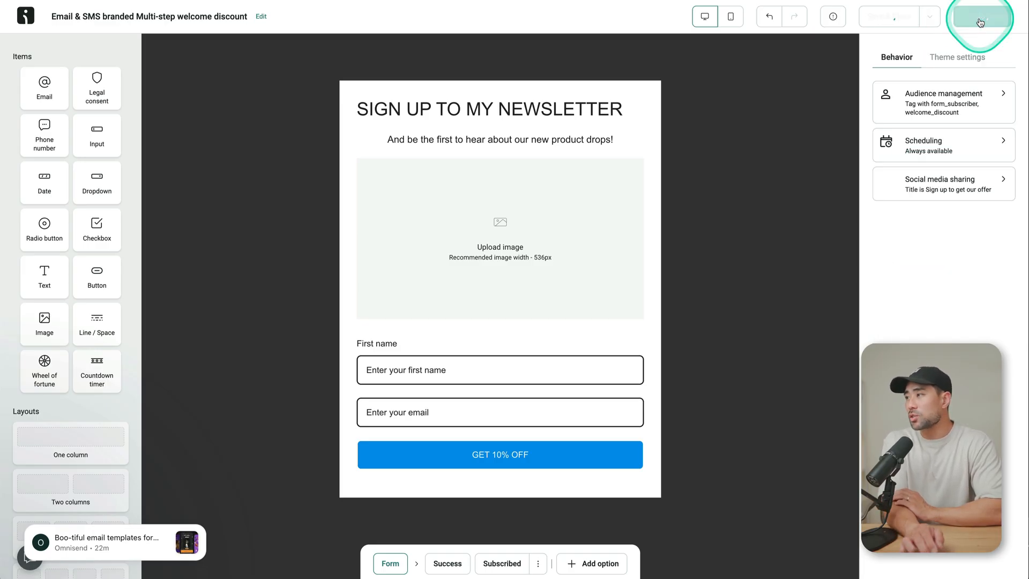
click(977, 17)
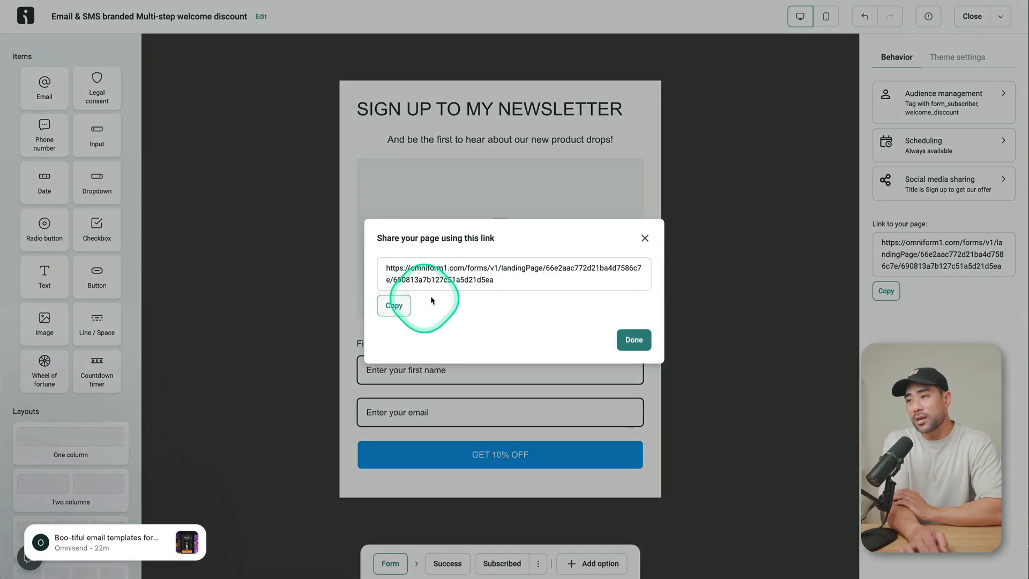
Step: Copy the landing page link and dismiss the Share your page dialog
click(393, 305)
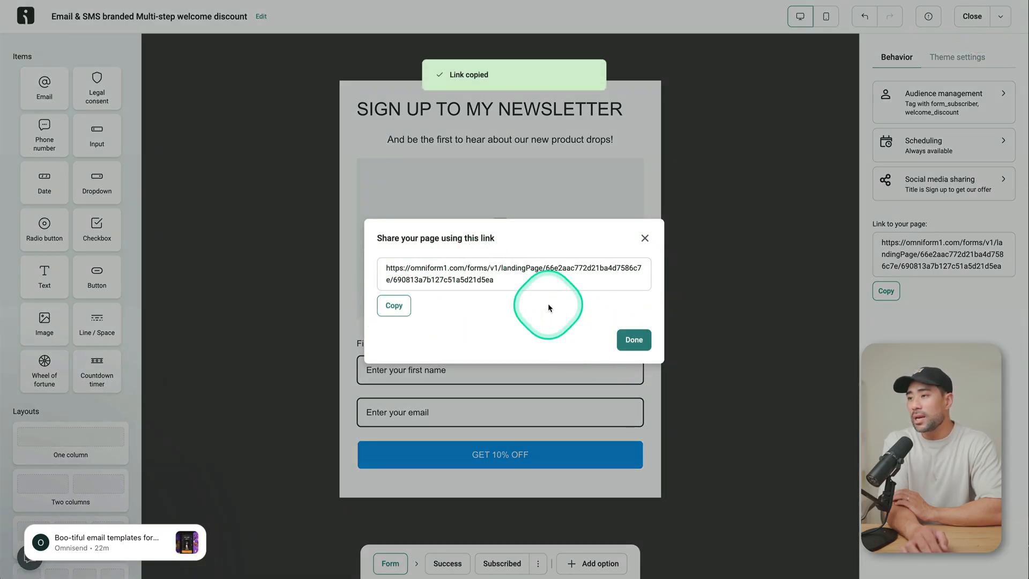
click(633, 340)
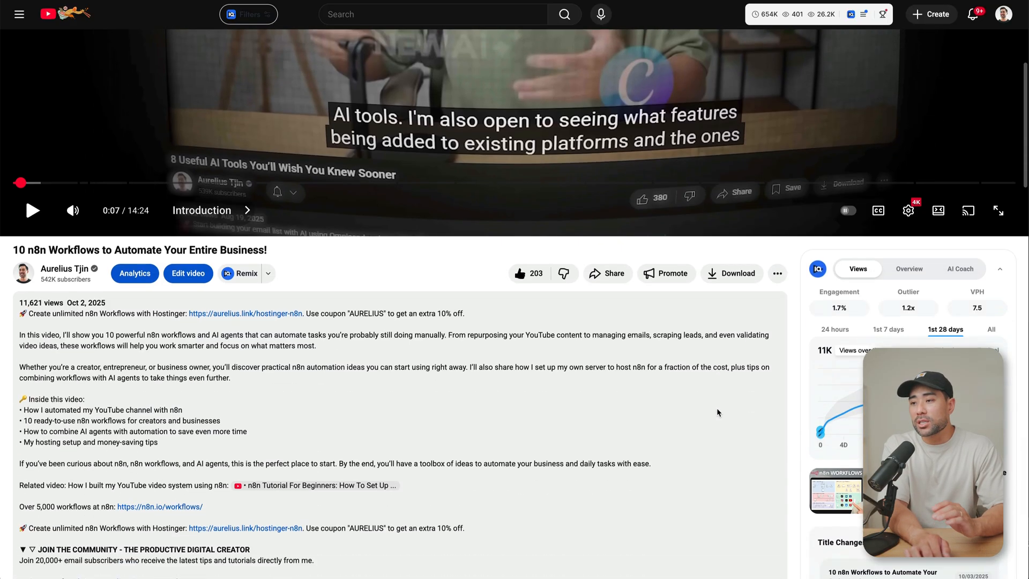
Step: Scroll the 10 n8n Workflows video description down to the newsletter signup link
scroll(down, 3)
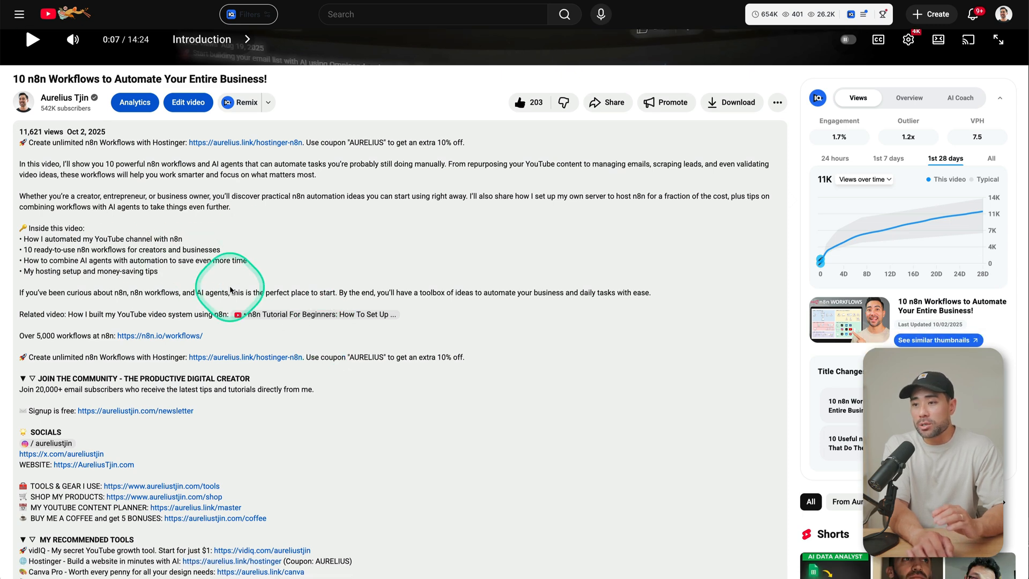
scroll(down, 3)
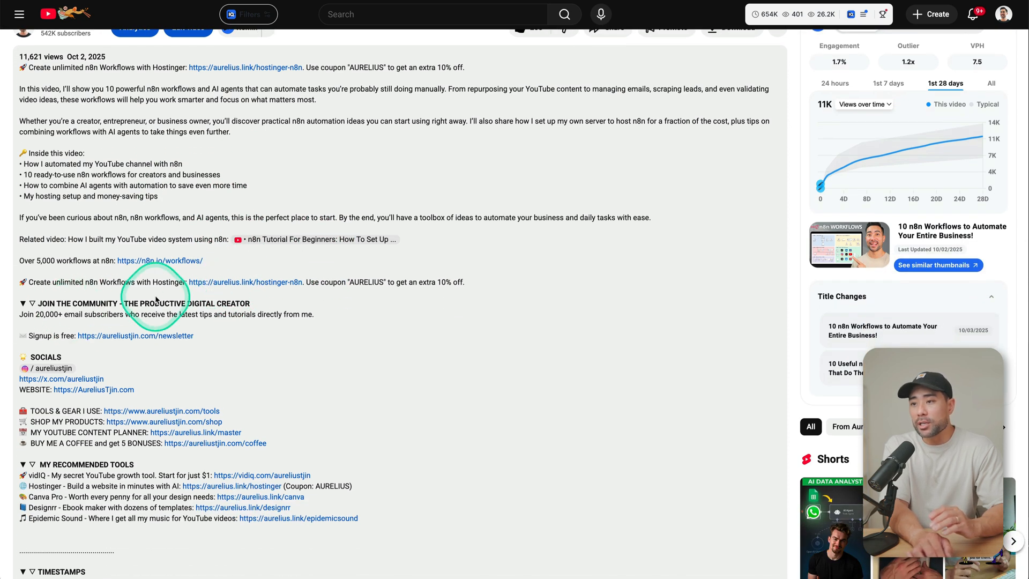
mouse_move(114, 345)
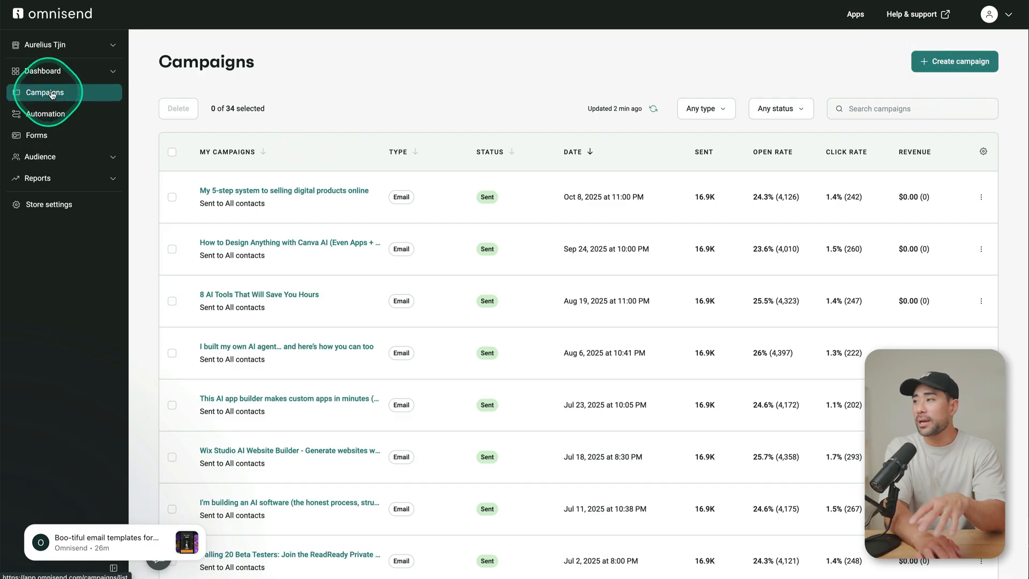
Step: Go to Campaigns and start a new campaign to show the campaign type choices
click(953, 61)
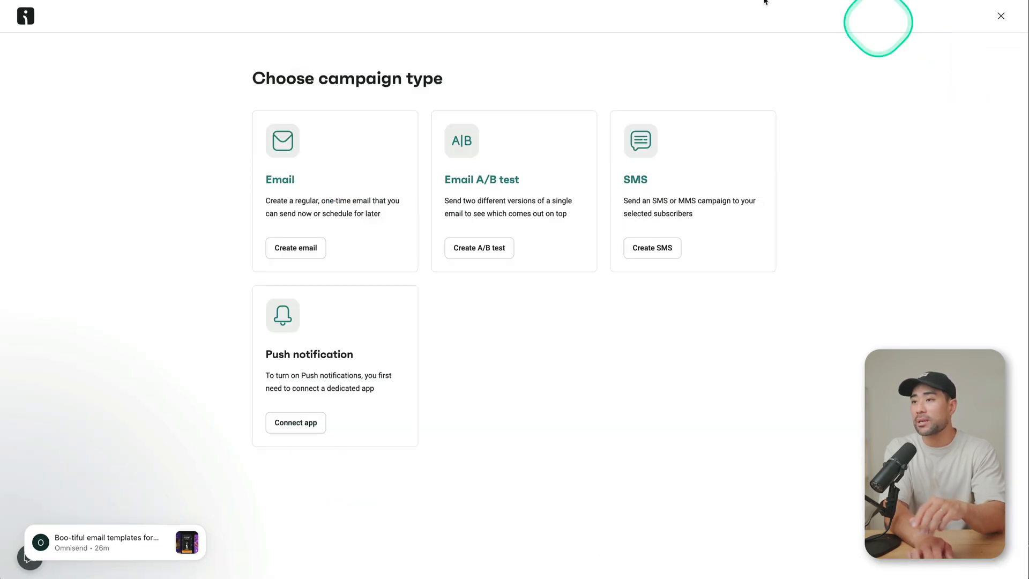
click(296, 248)
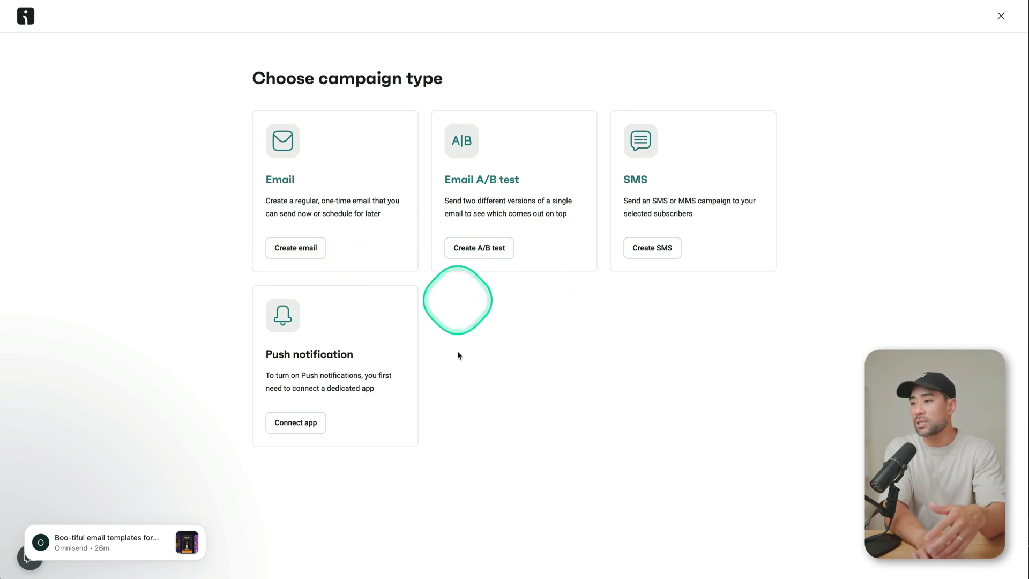
mouse_move(765, 561)
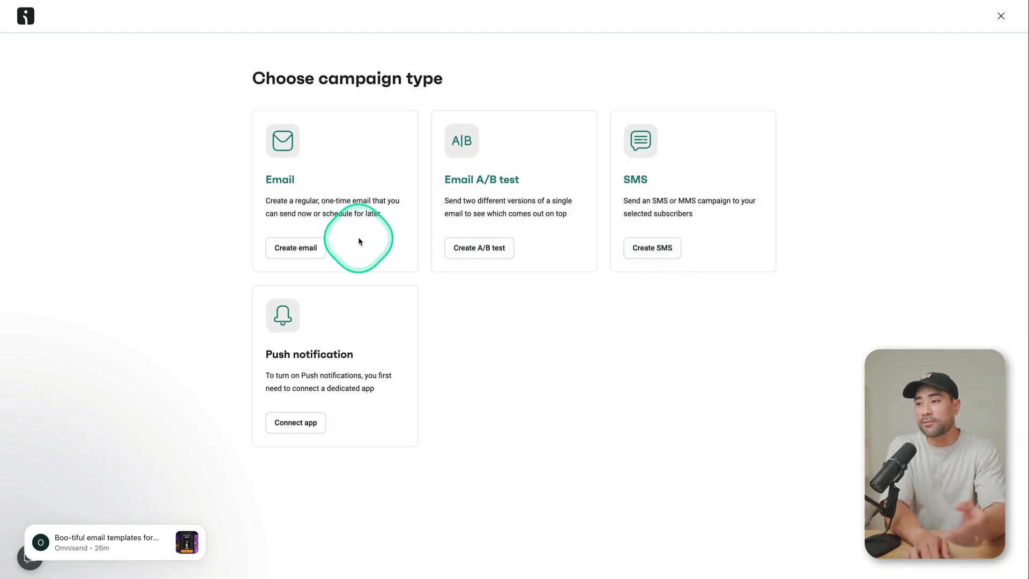
Step: Create a one-time email campaign, review its Email settings, and proceed to template selection
click(296, 249)
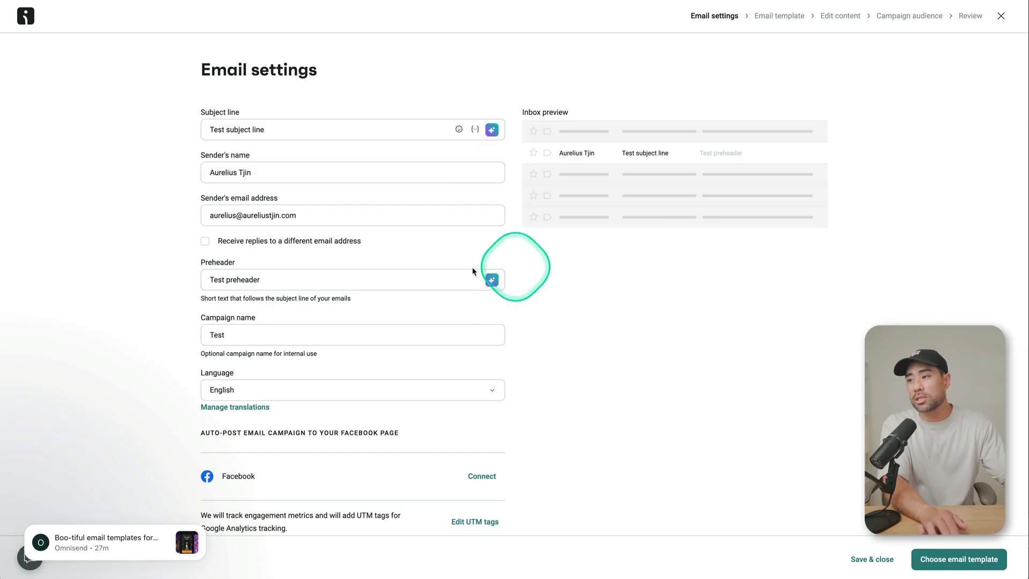
scroll(down, 3)
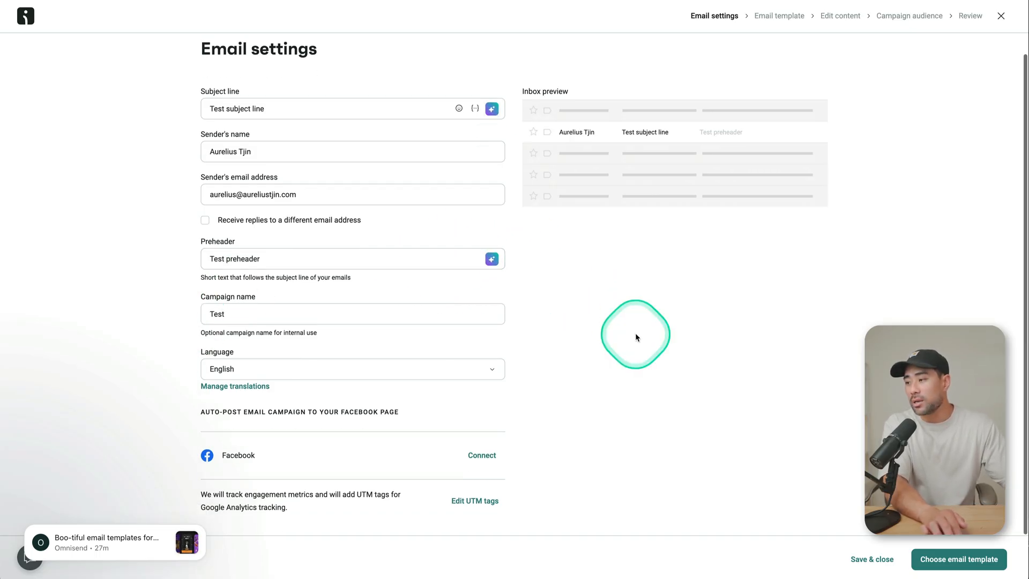
click(953, 559)
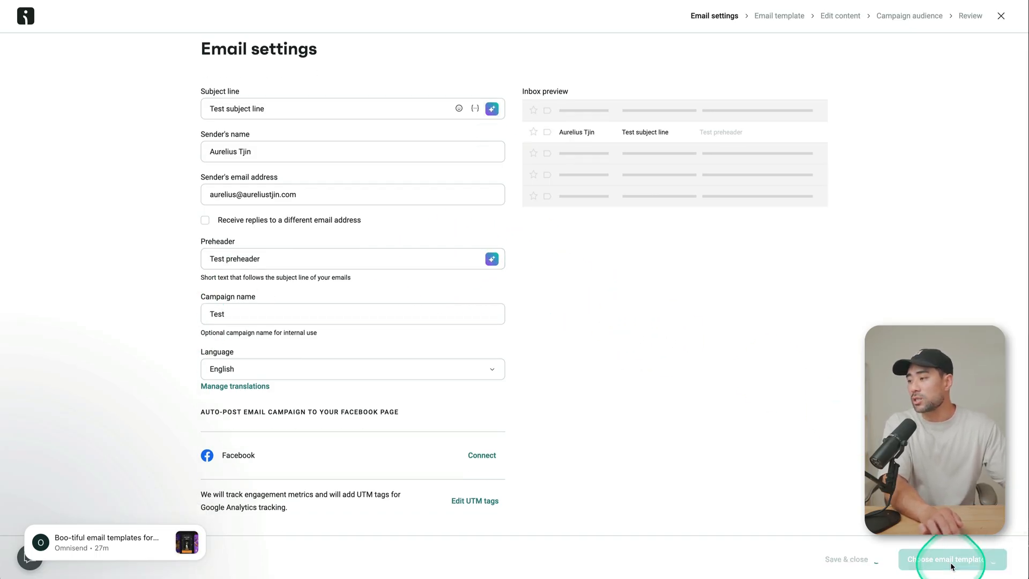
Step: Scroll through the email template gallery toward the Welcome new subscribers design
click(945, 559)
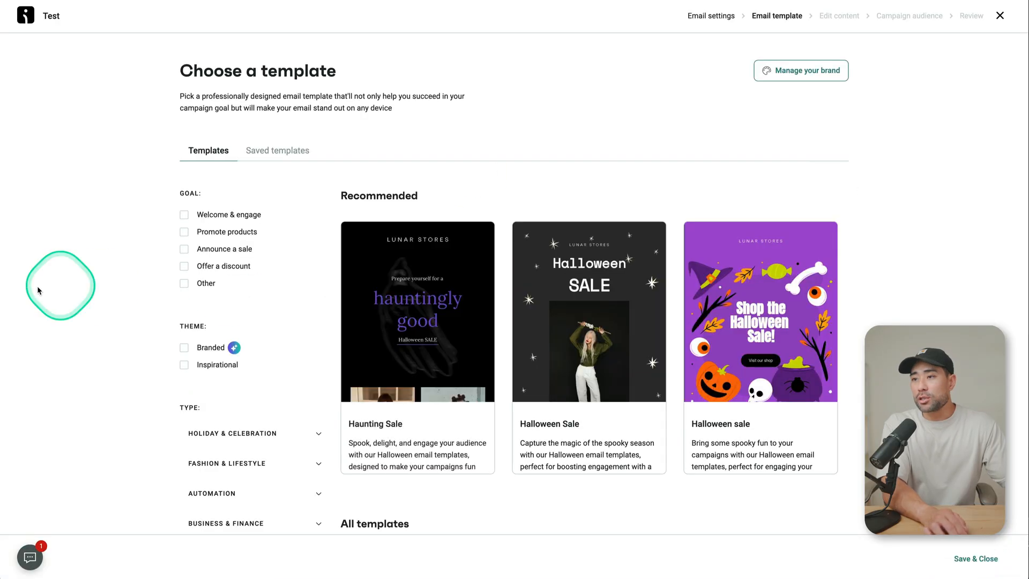
mouse_move(191, 231)
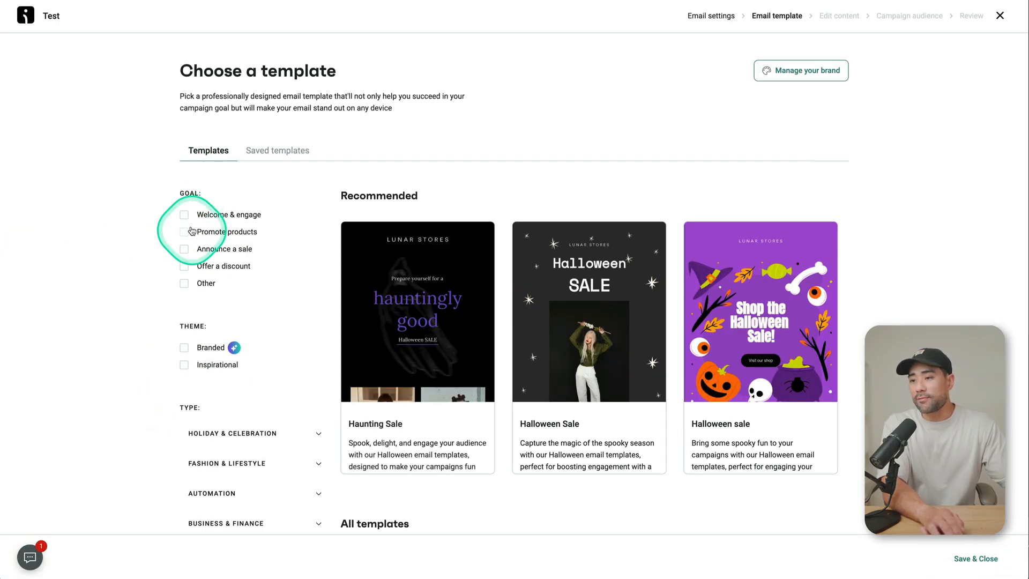
scroll(down, 3)
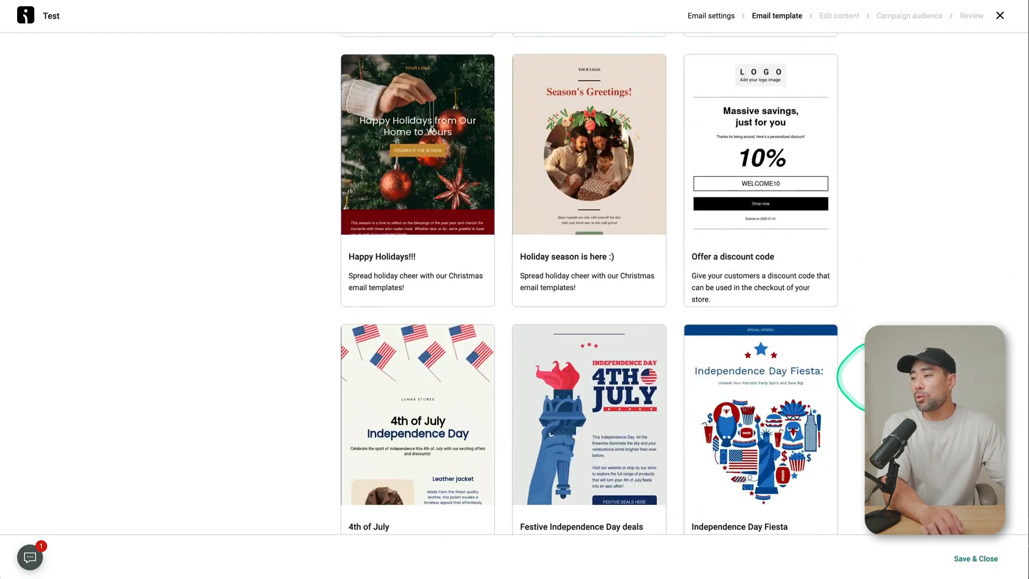
scroll(down, 3)
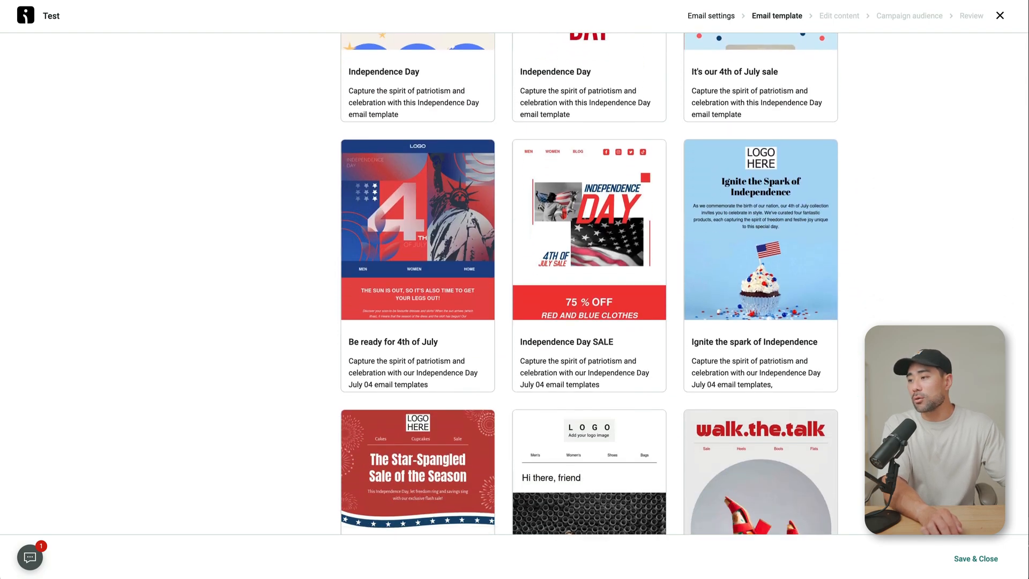
scroll(down, 3)
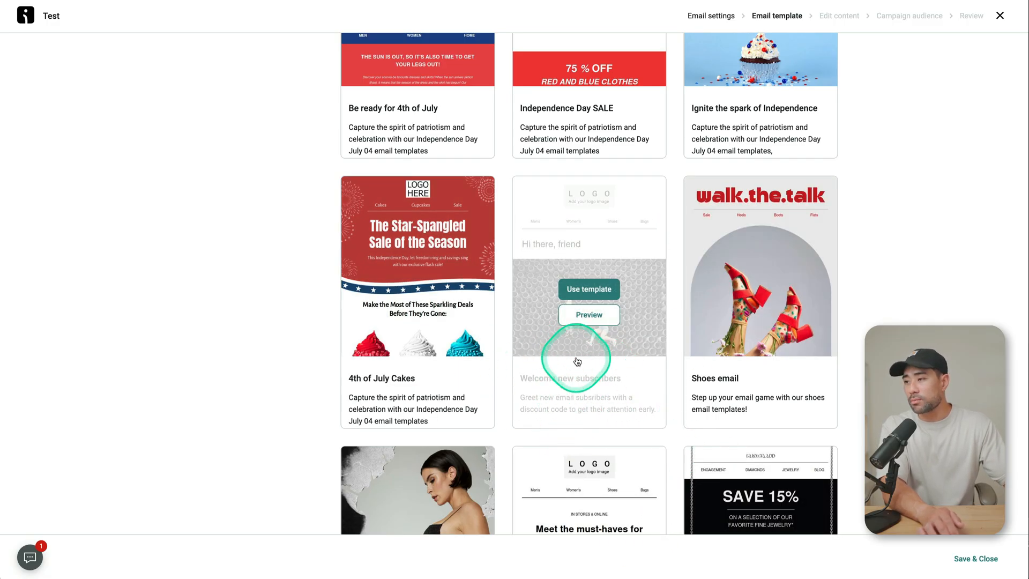
mouse_move(585, 294)
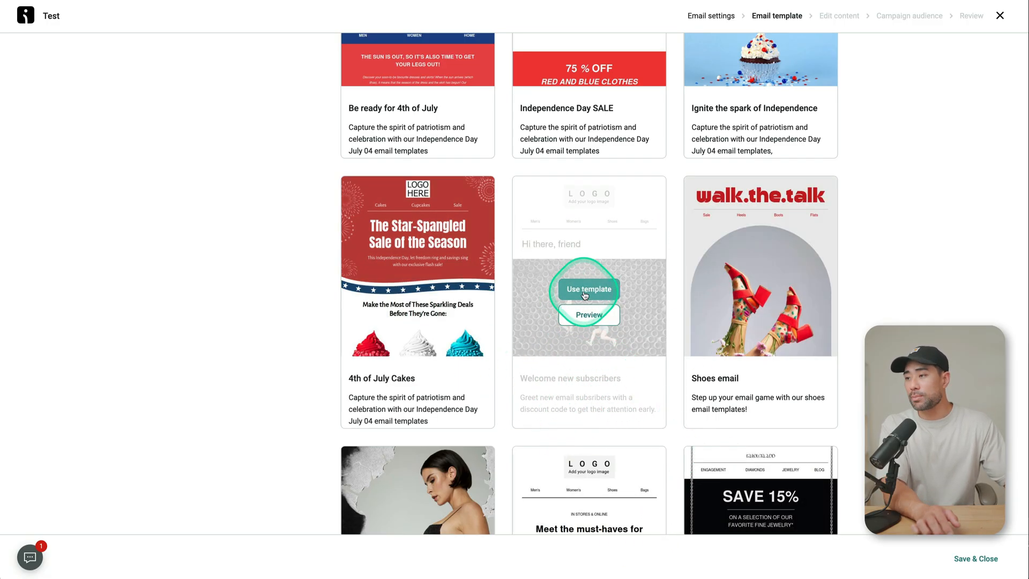
Step: Use the Welcome new subscribers template, remove the logo and menu, and select the Hi there, friend heading
click(588, 289)
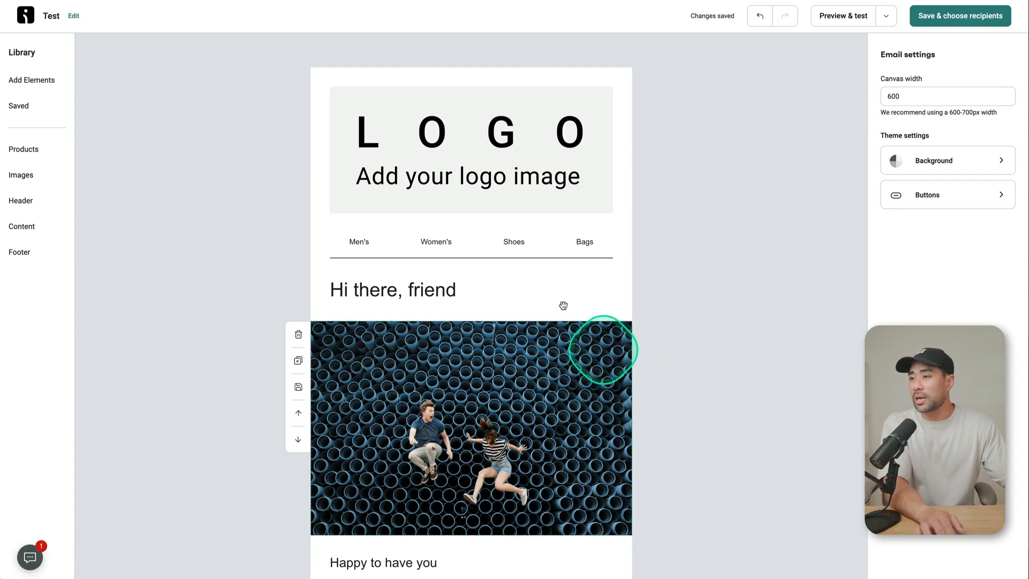
click(441, 126)
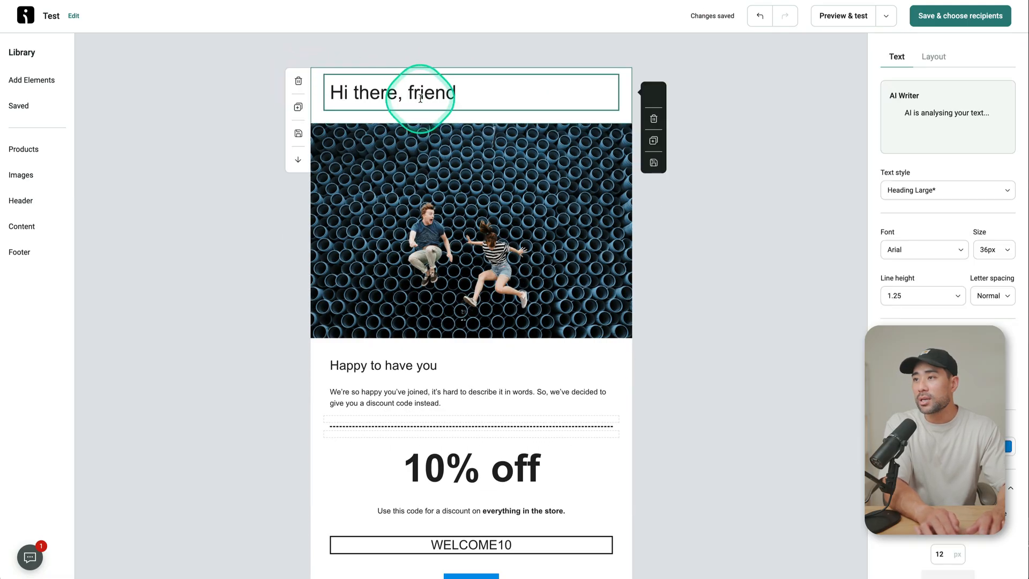
click(469, 229)
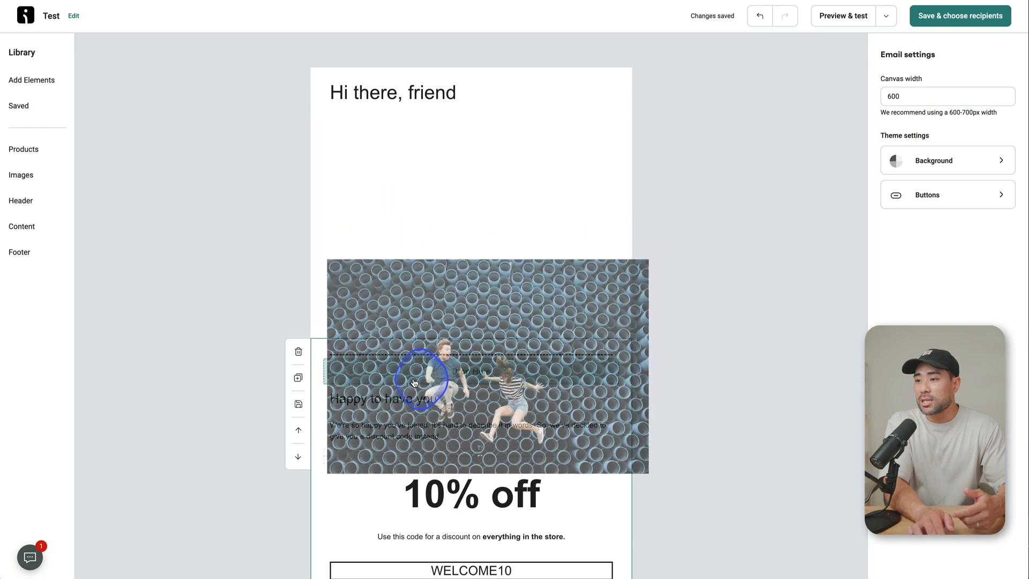
scroll(down, 3)
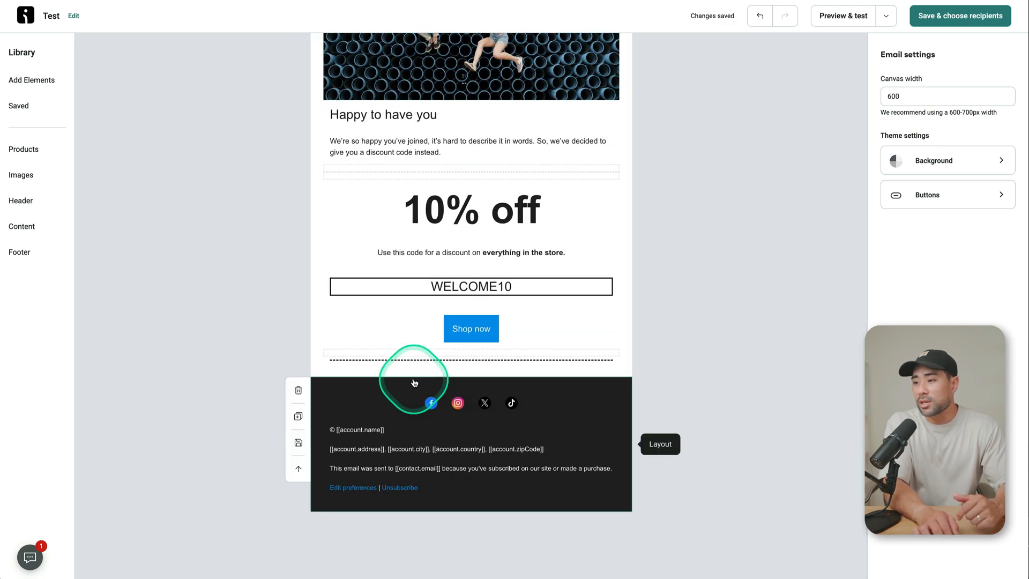
Step: Browse the element, image, content and footer block libraries, then put the footer blocks away
click(32, 79)
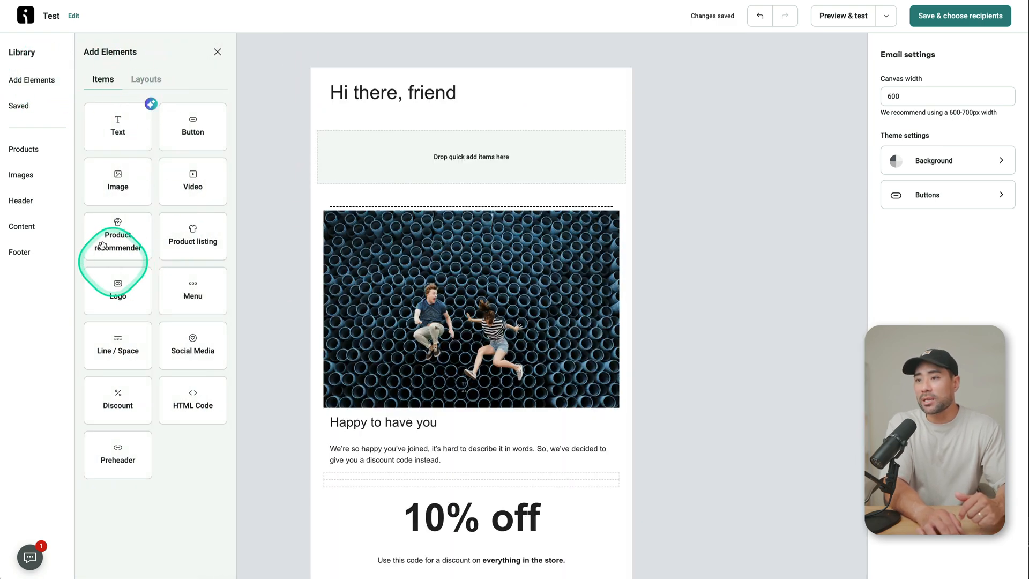
mouse_move(193, 180)
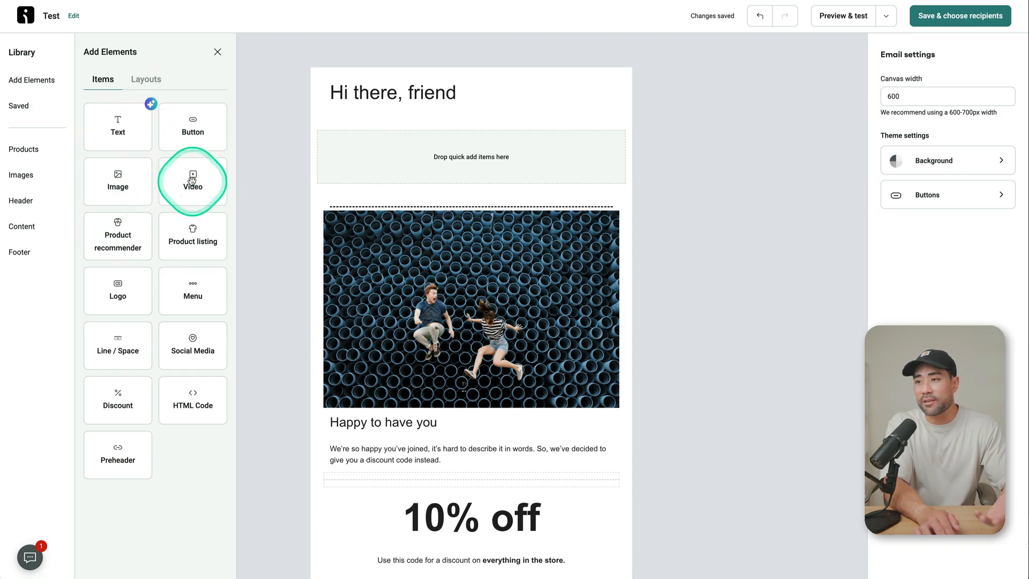
mouse_move(197, 243)
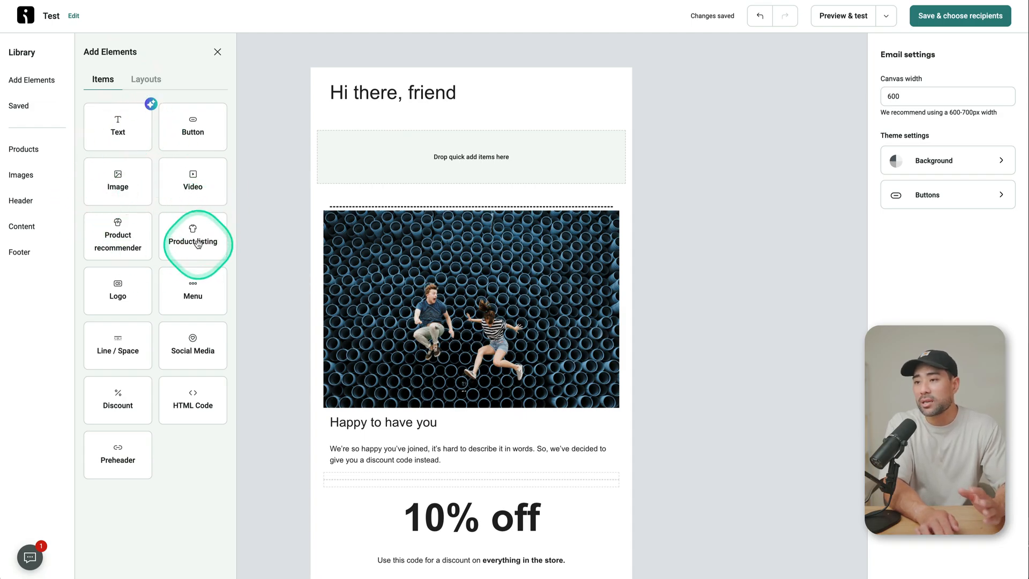
mouse_move(202, 360)
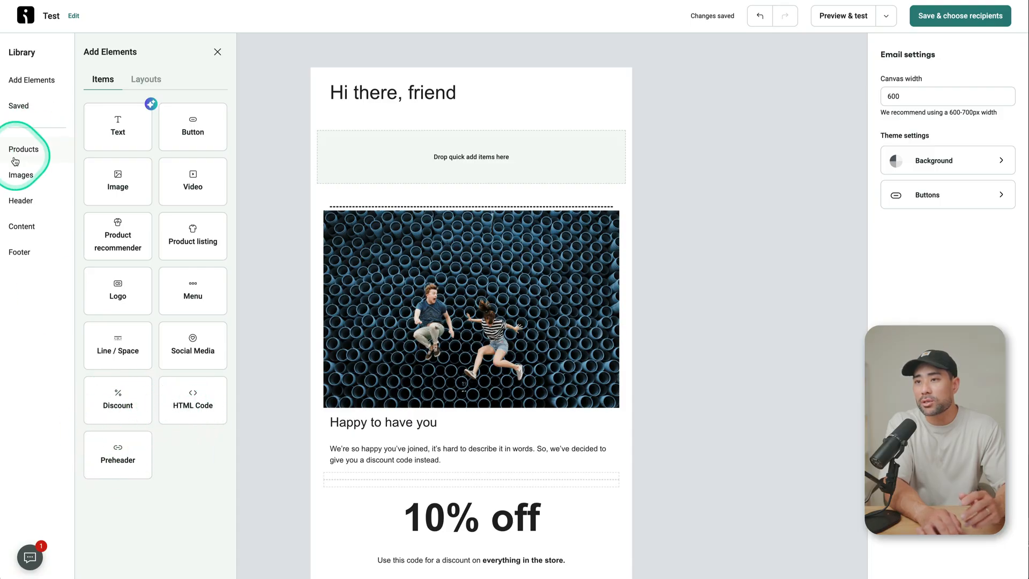
click(21, 174)
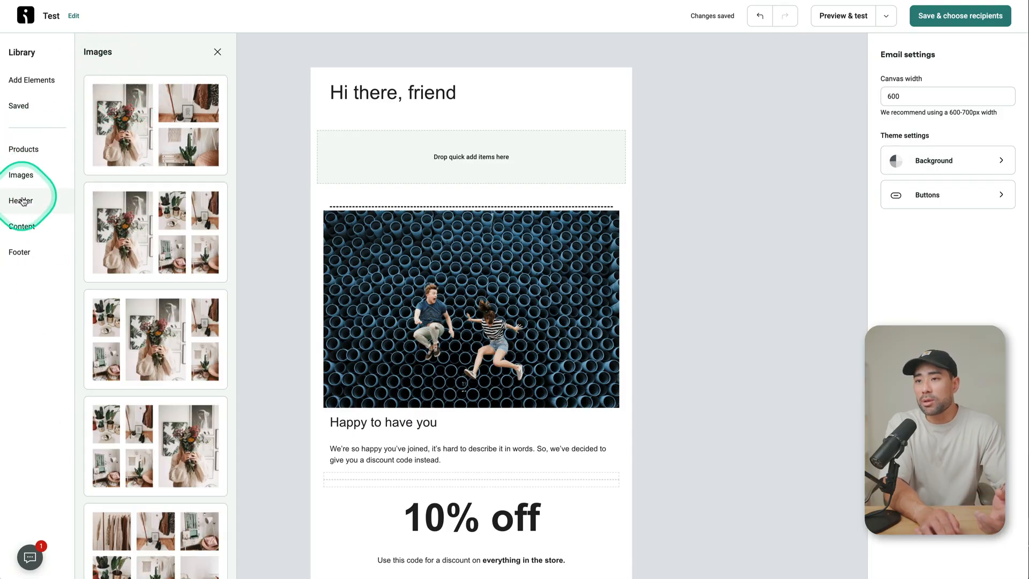
click(21, 226)
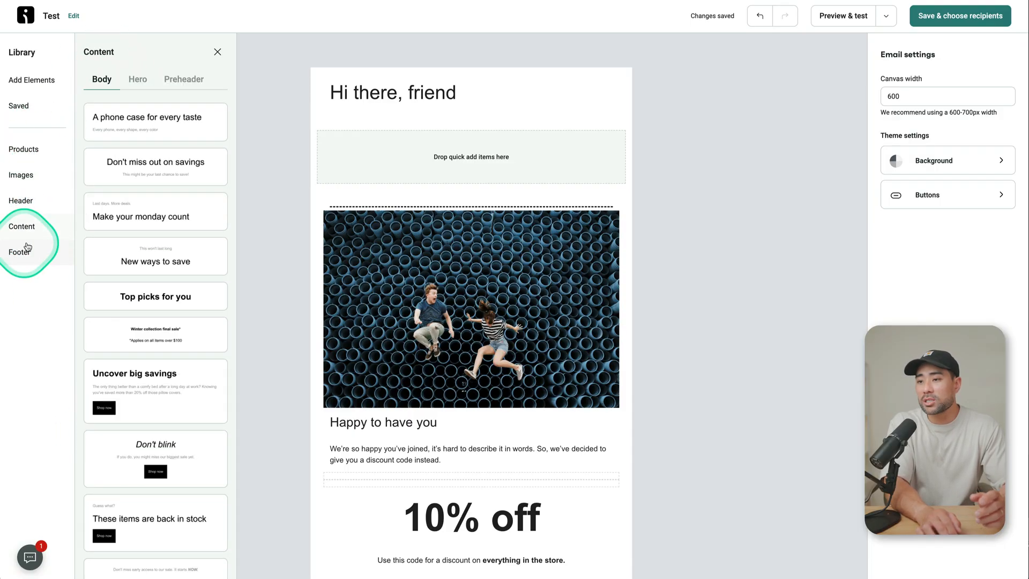
click(18, 252)
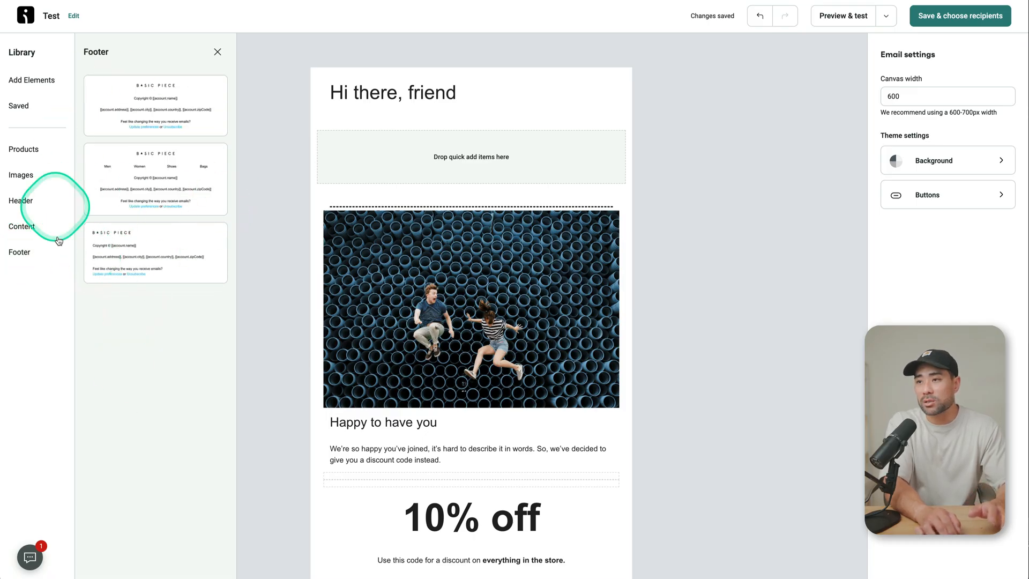
click(216, 51)
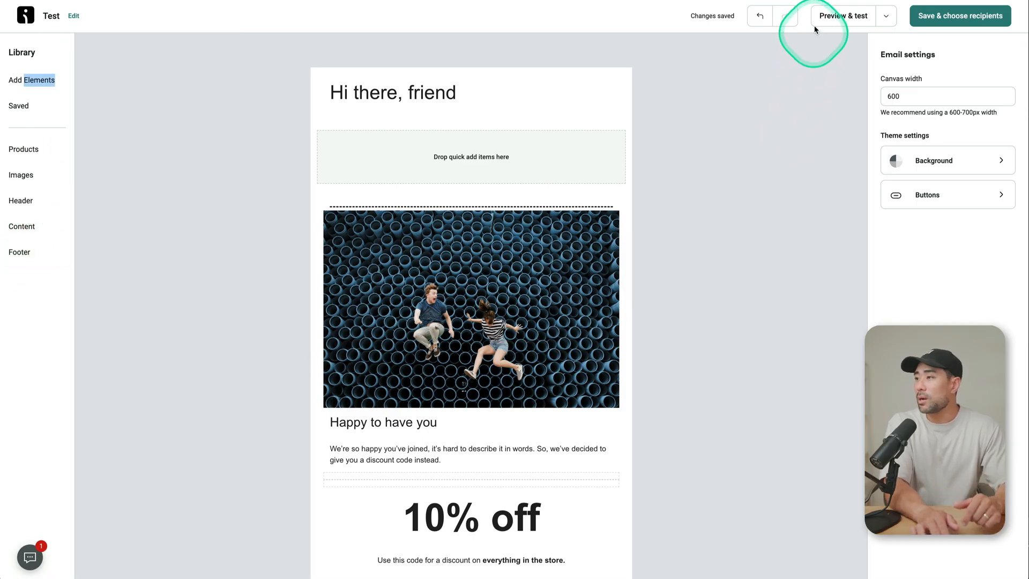
click(843, 15)
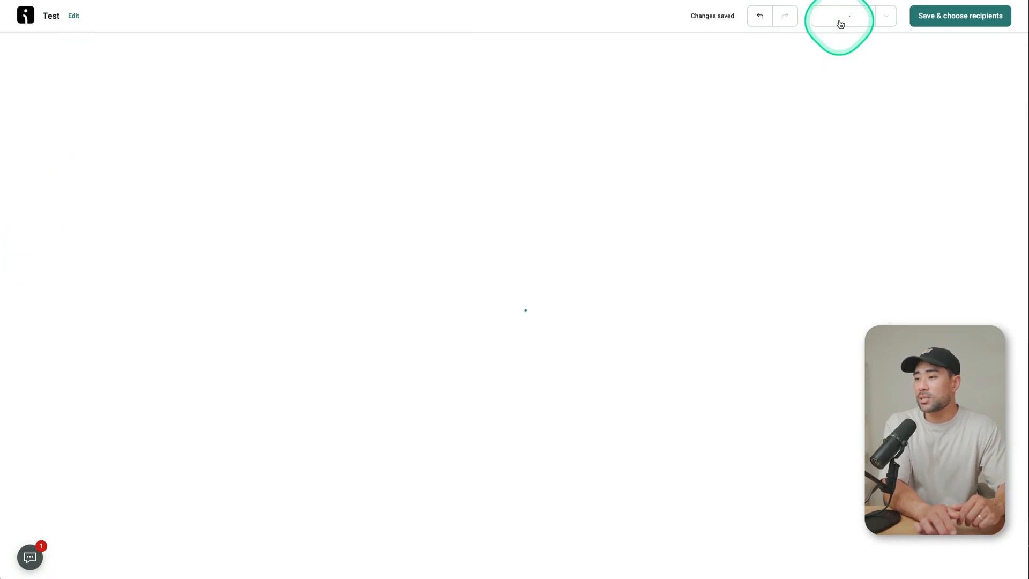
click(840, 15)
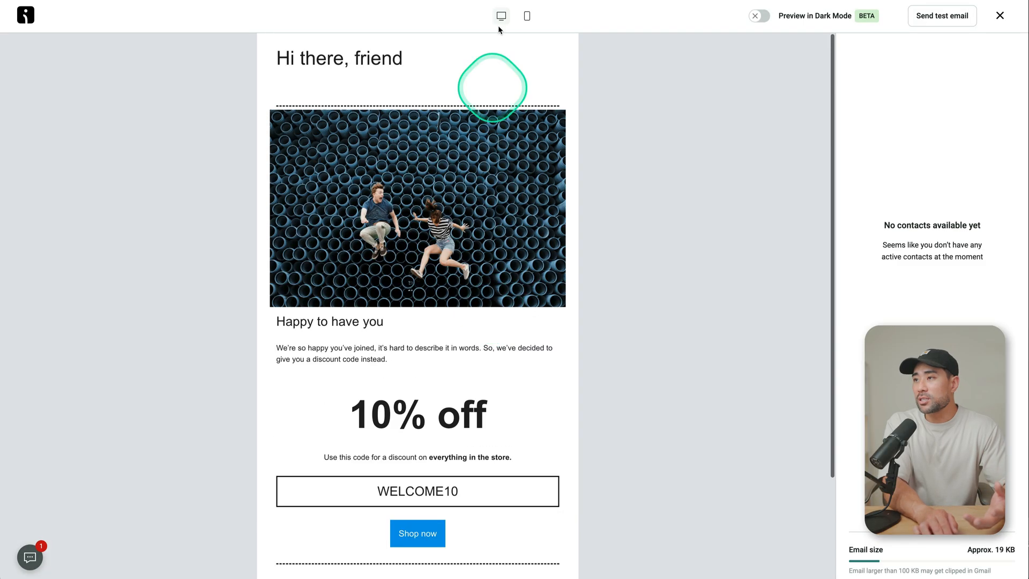
click(525, 15)
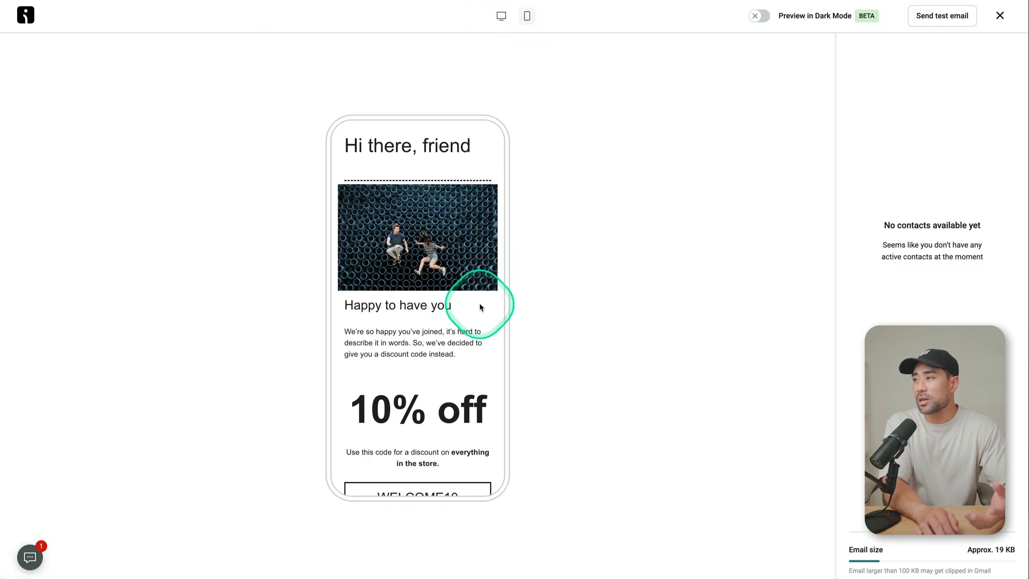
click(998, 15)
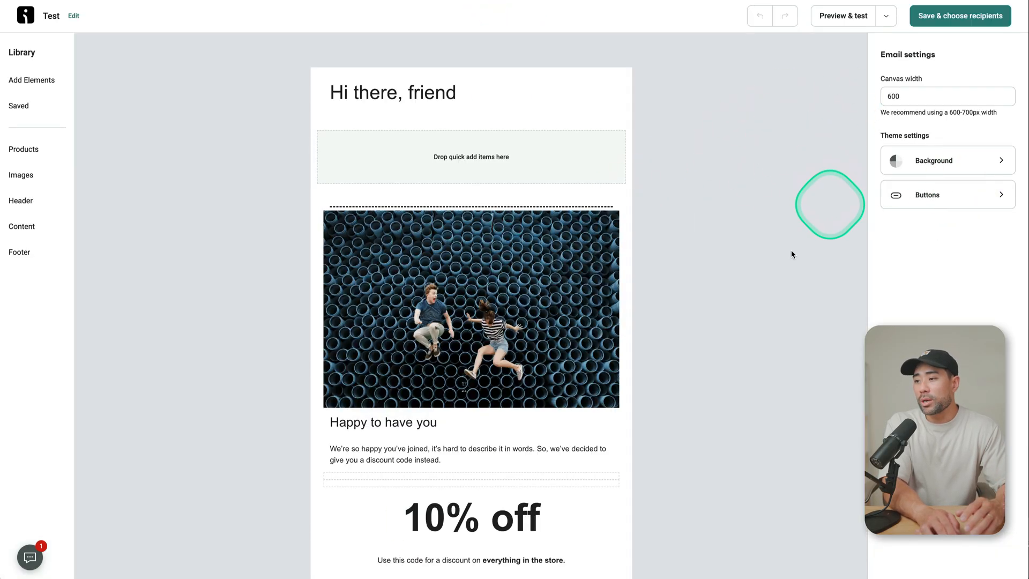
click(958, 15)
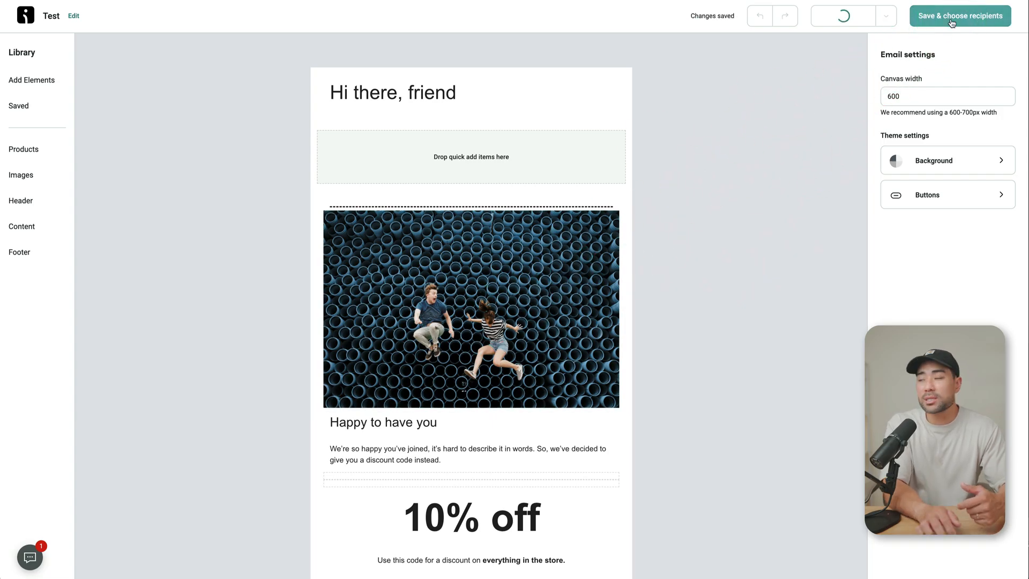
Step: Save the email, keep All subscribers (16,964) as recipients, and proceed to Review campaign
click(959, 15)
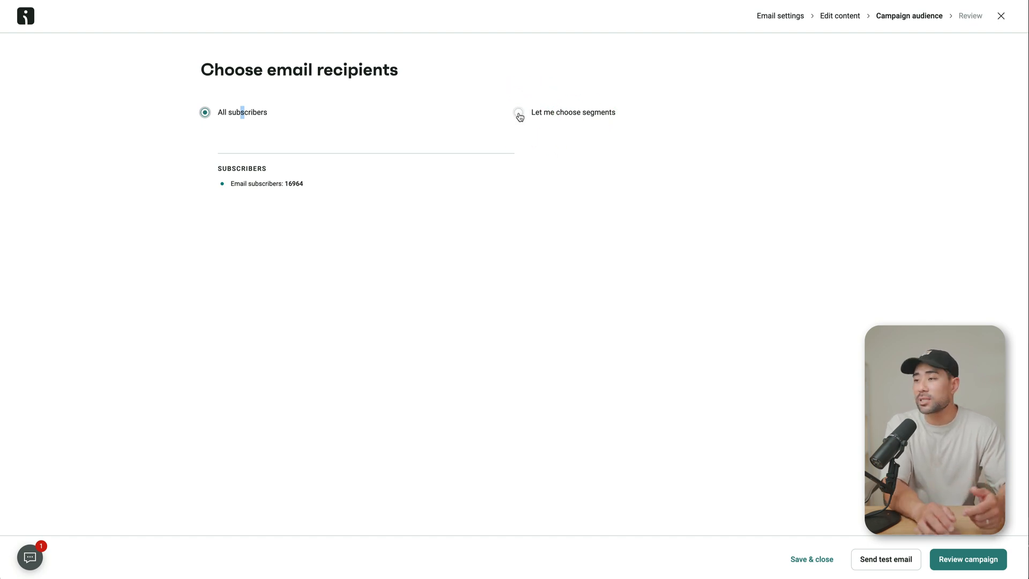
click(519, 112)
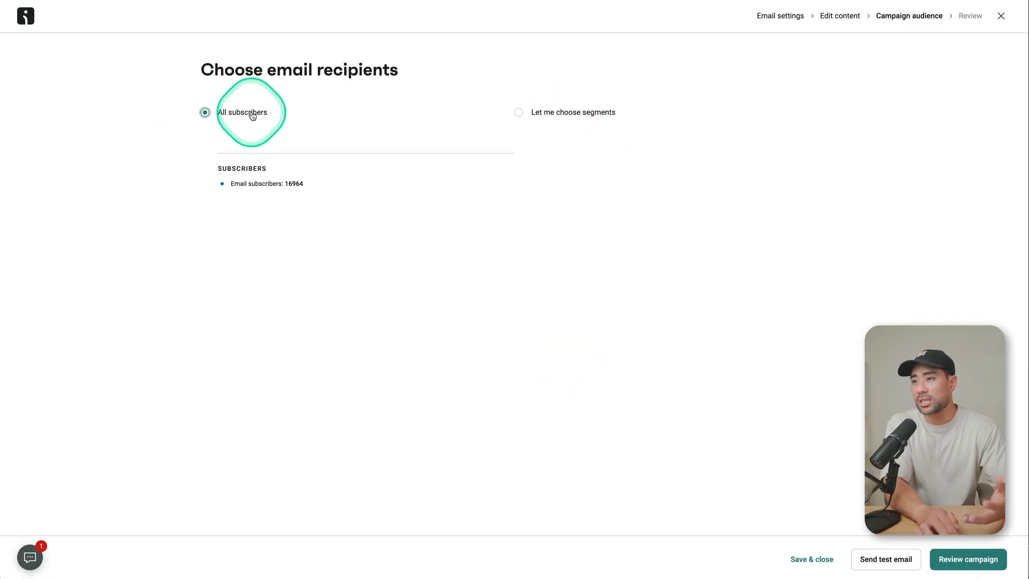
click(968, 559)
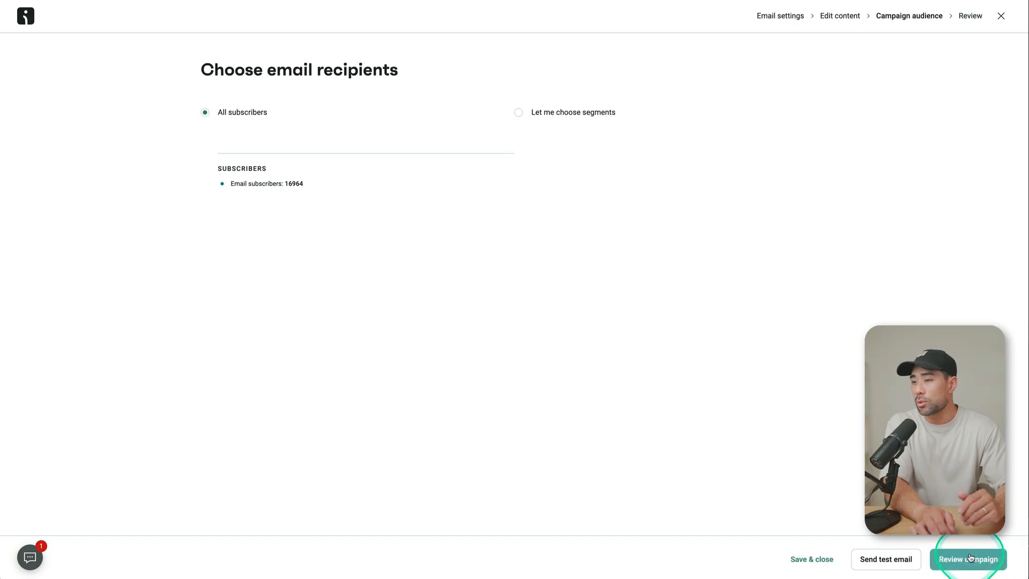
click(969, 559)
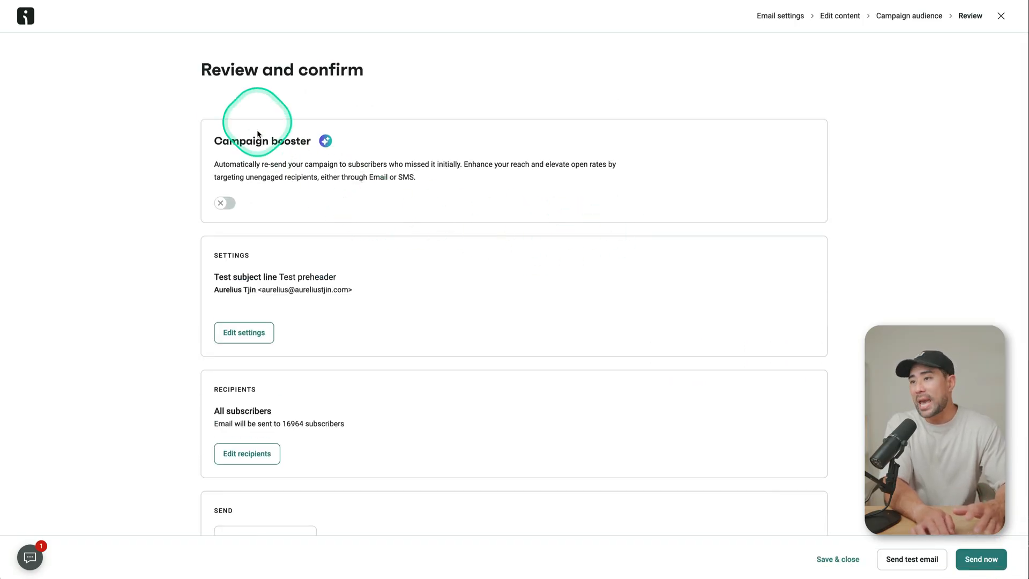
Step: Switch on Campaign booster with Email Booster resending after 48 Hours
click(225, 202)
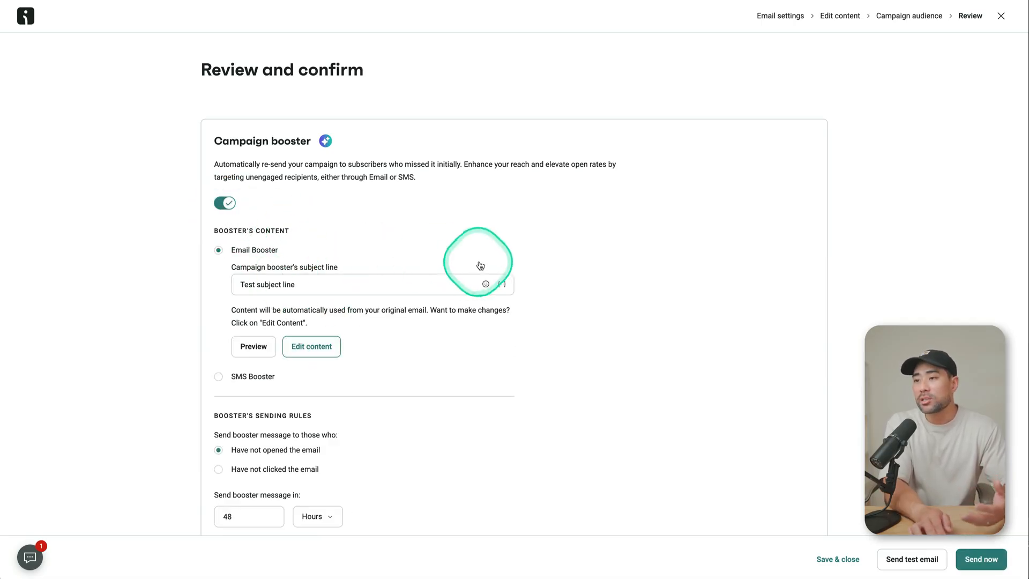
mouse_move(464, 268)
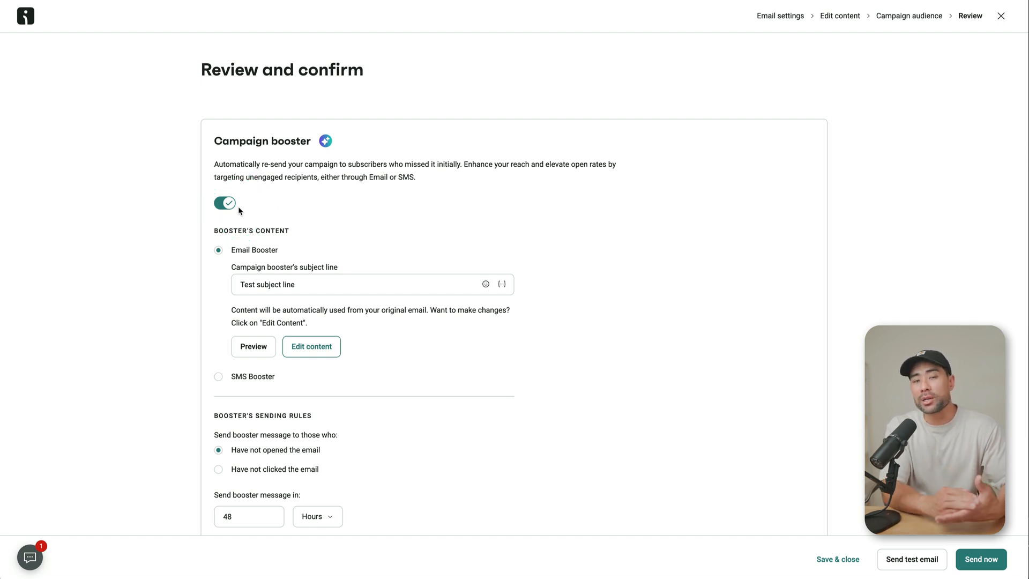
click(315, 288)
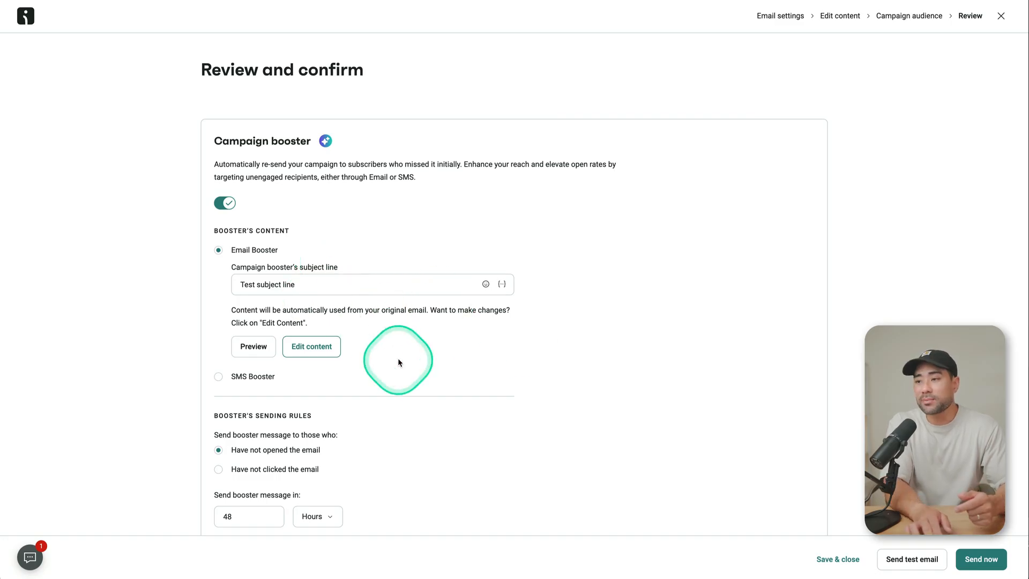
scroll(down, 3)
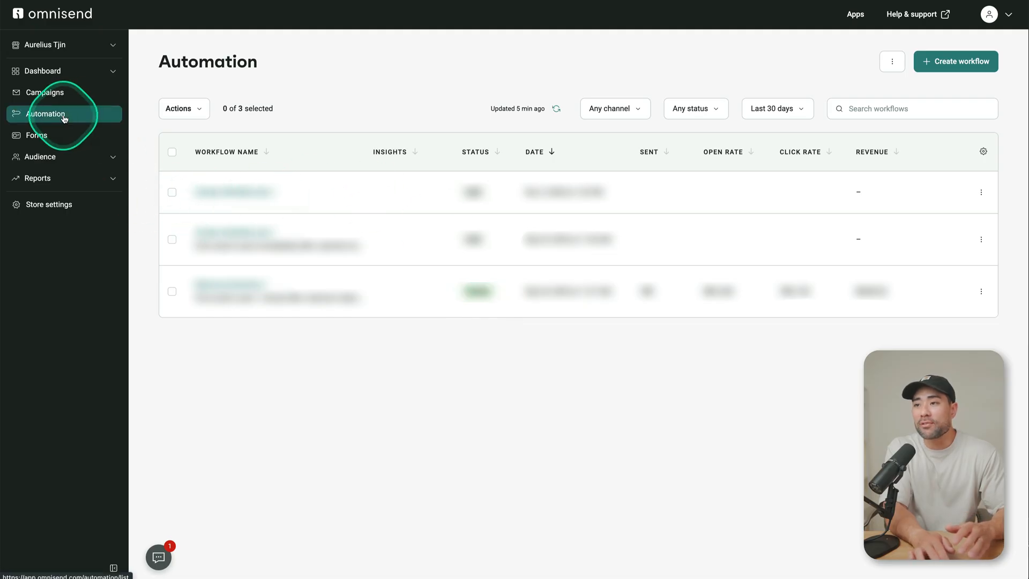
Step: Create a new automation workflow from scratch, producing Custom Workflow No.5
click(956, 62)
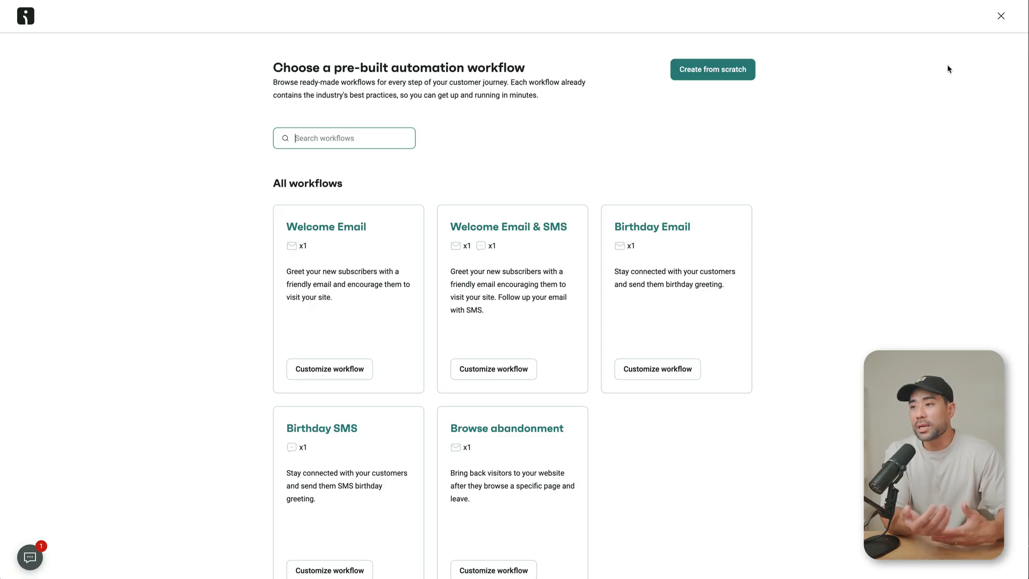
click(703, 82)
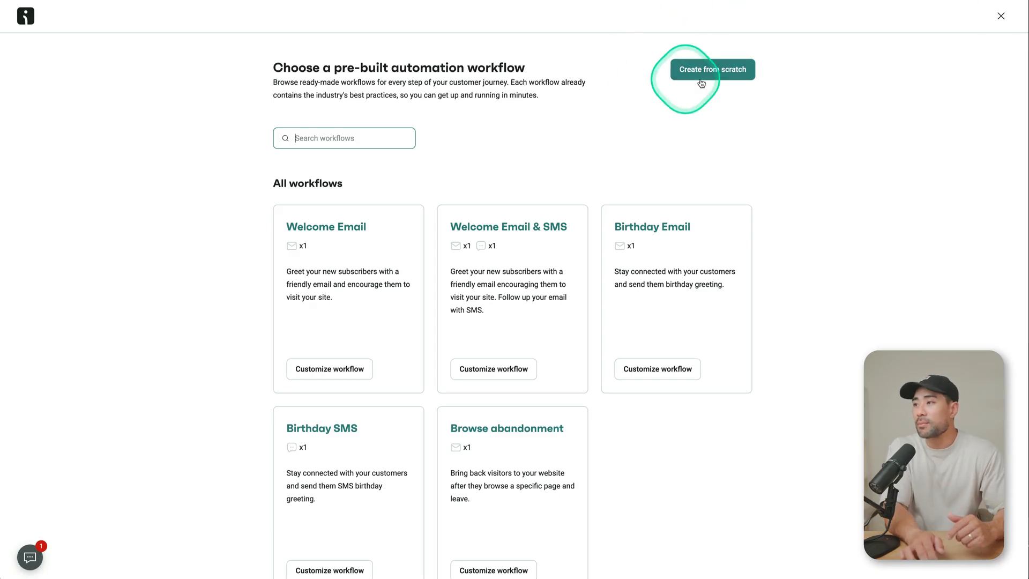
mouse_move(322, 242)
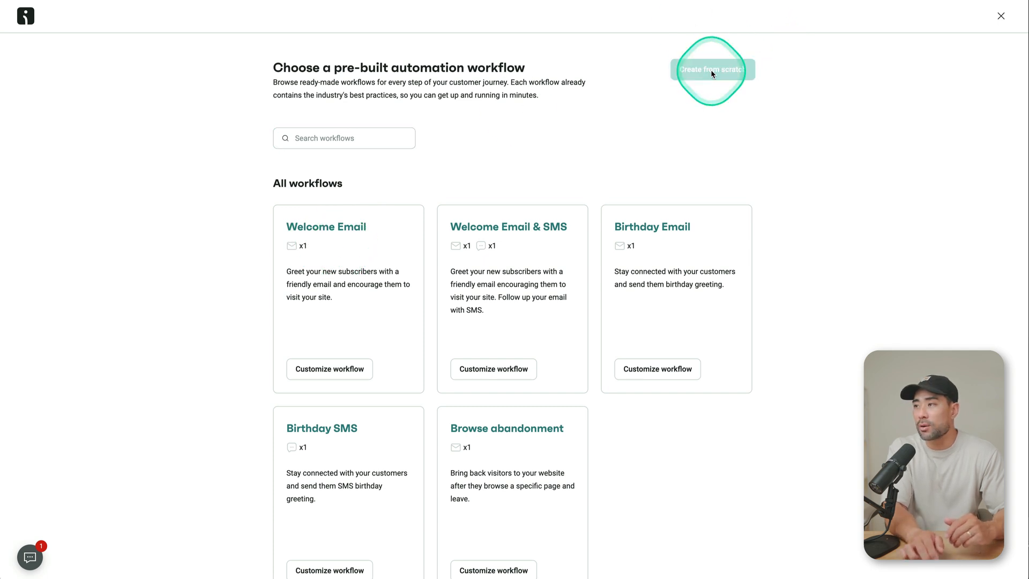
click(711, 69)
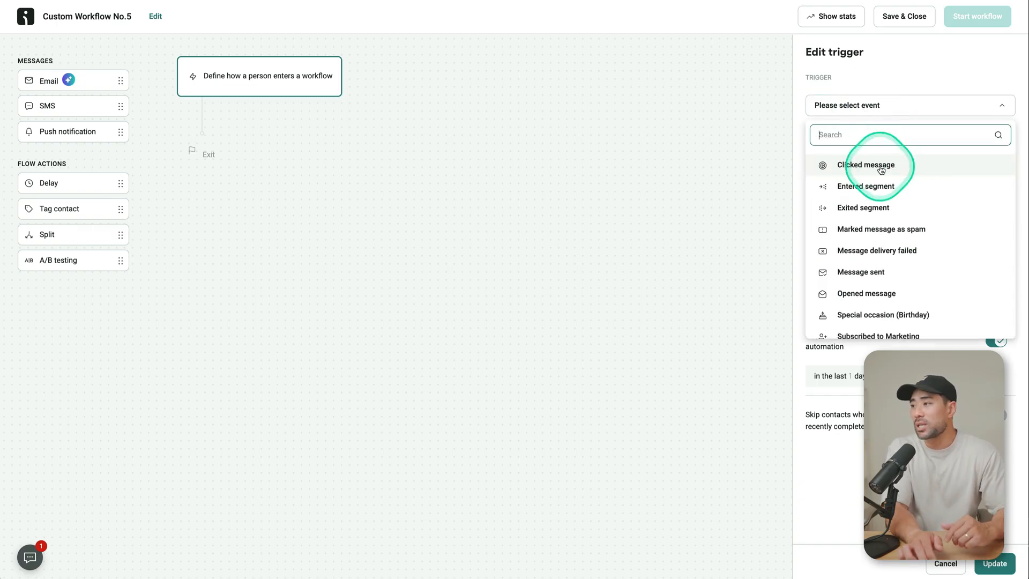
mouse_move(922, 197)
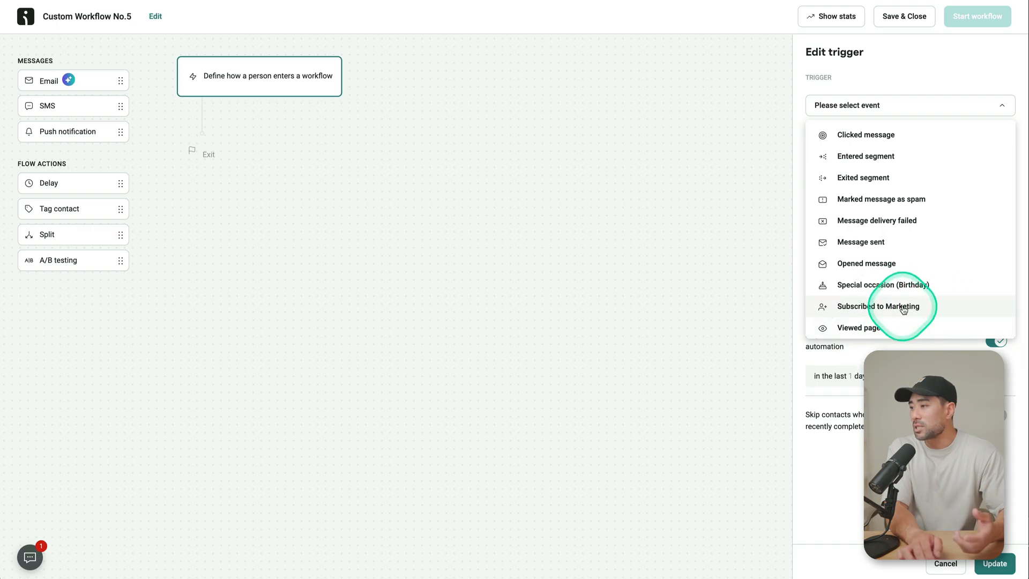
mouse_move(863, 331)
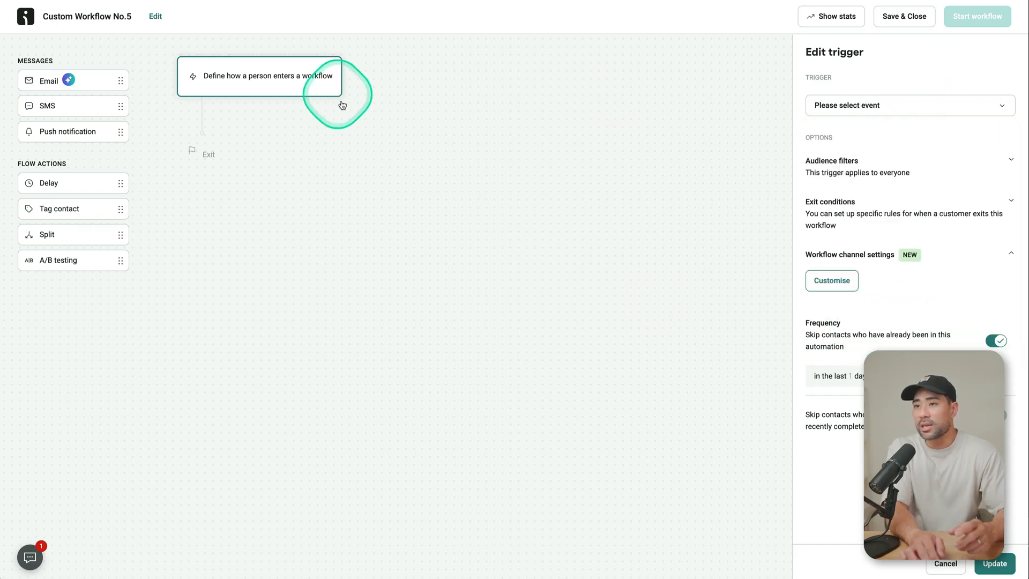
Step: Set the workflow trigger event to Clicked message
click(909, 105)
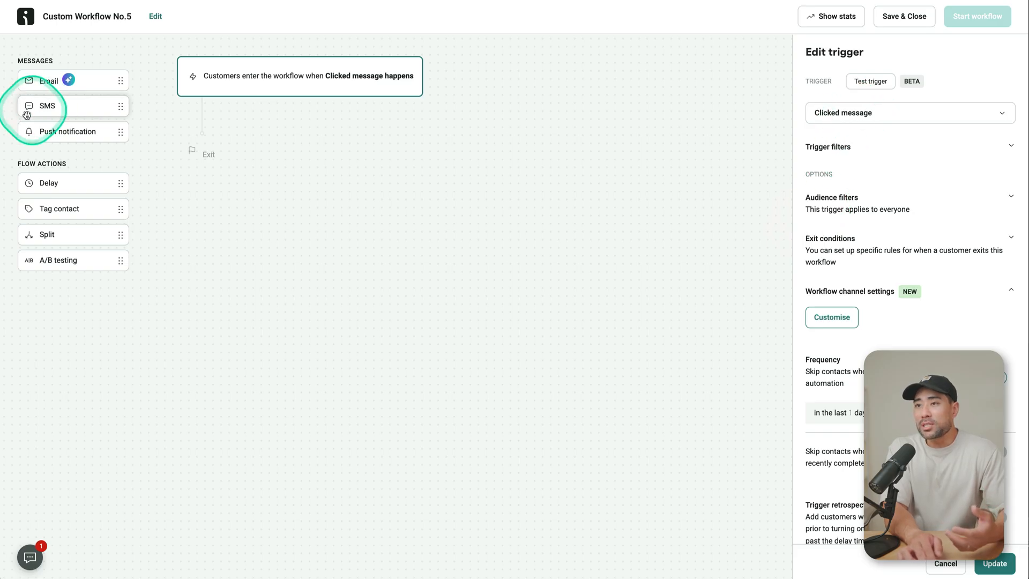
Step: Add an Email step after the trigger and a Tag contact step creating the new tag Advanced
drag(48, 80, 204, 109)
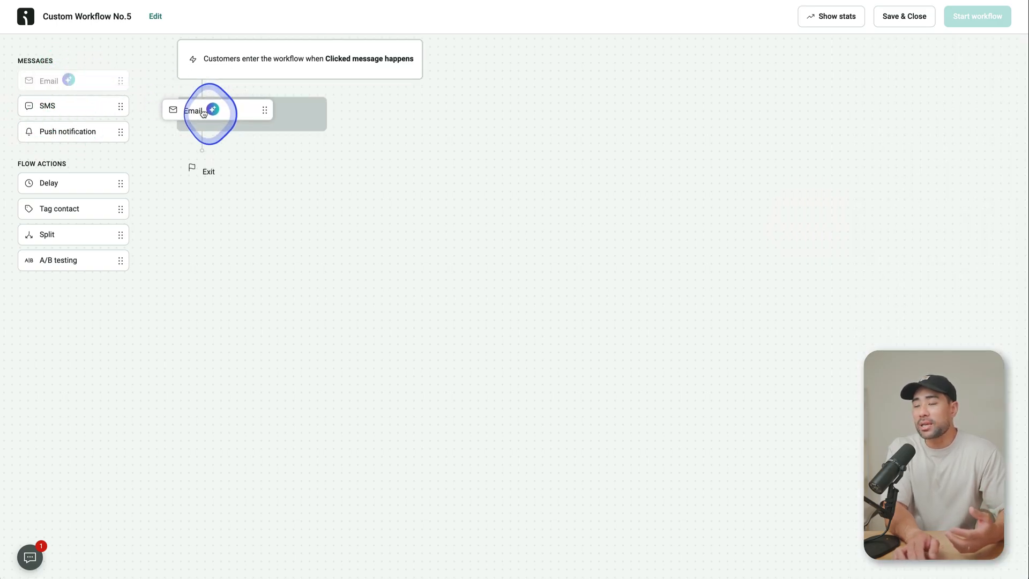
click(204, 110)
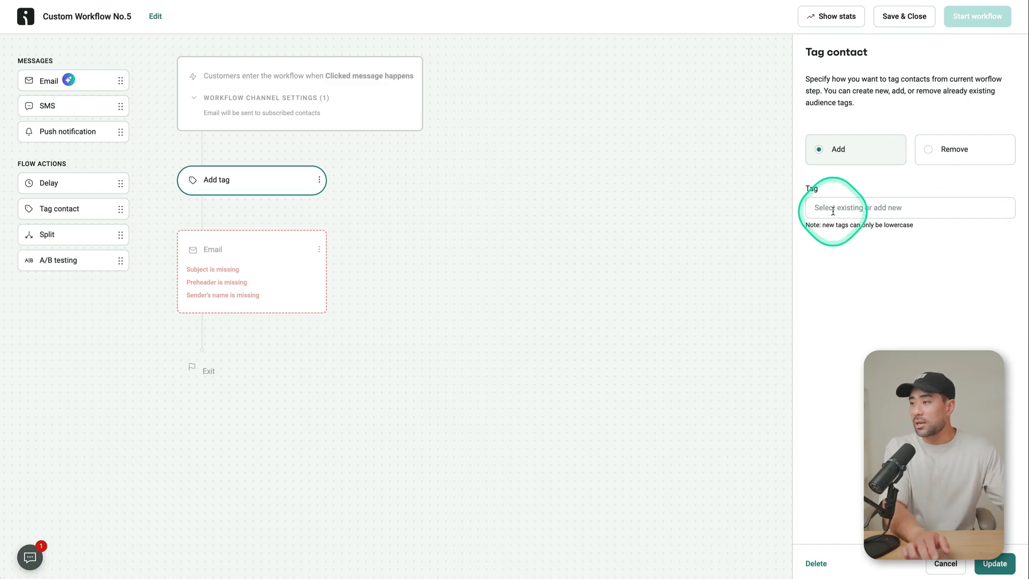
text(Advanced)
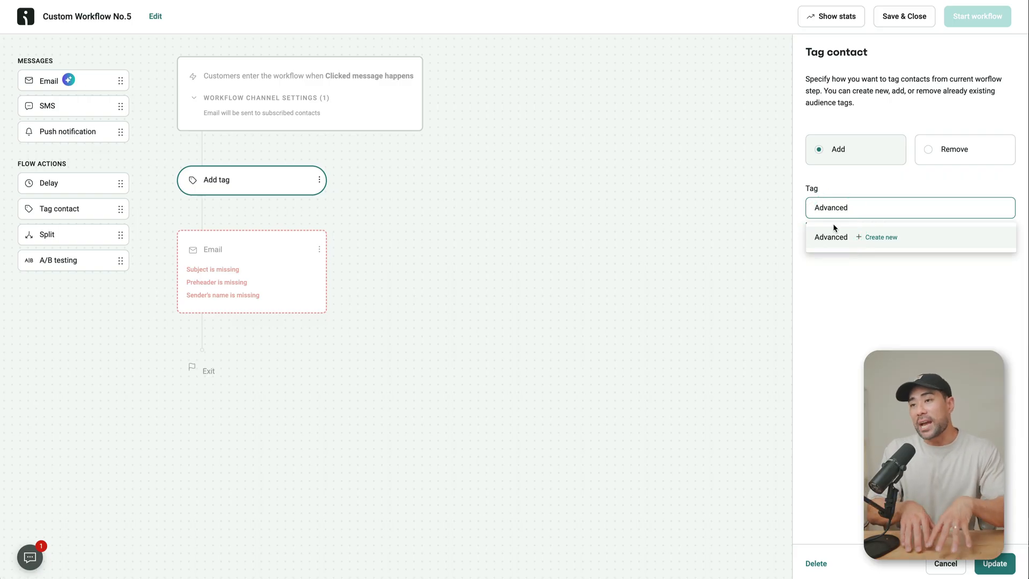
click(846, 243)
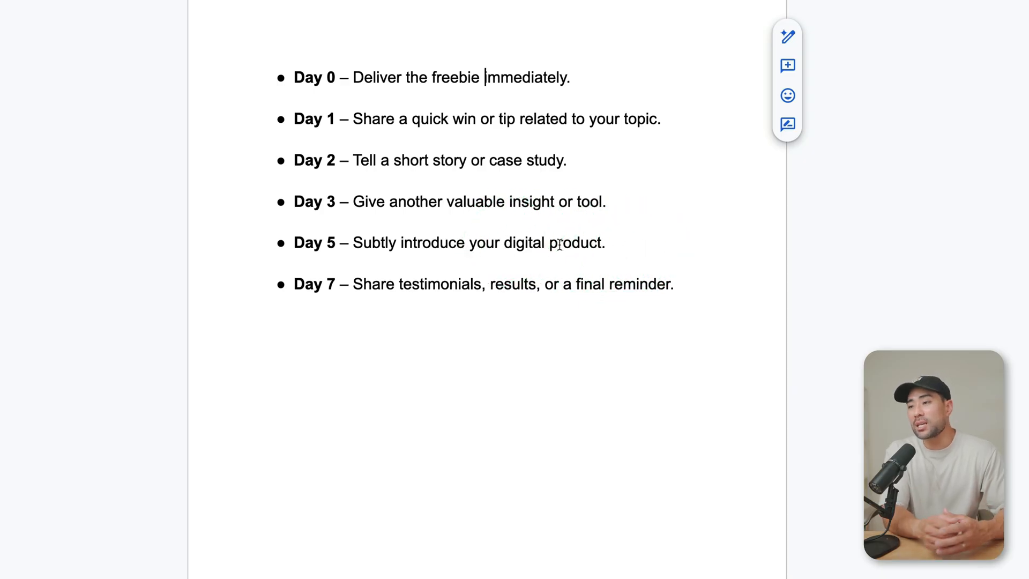
click(412, 313)
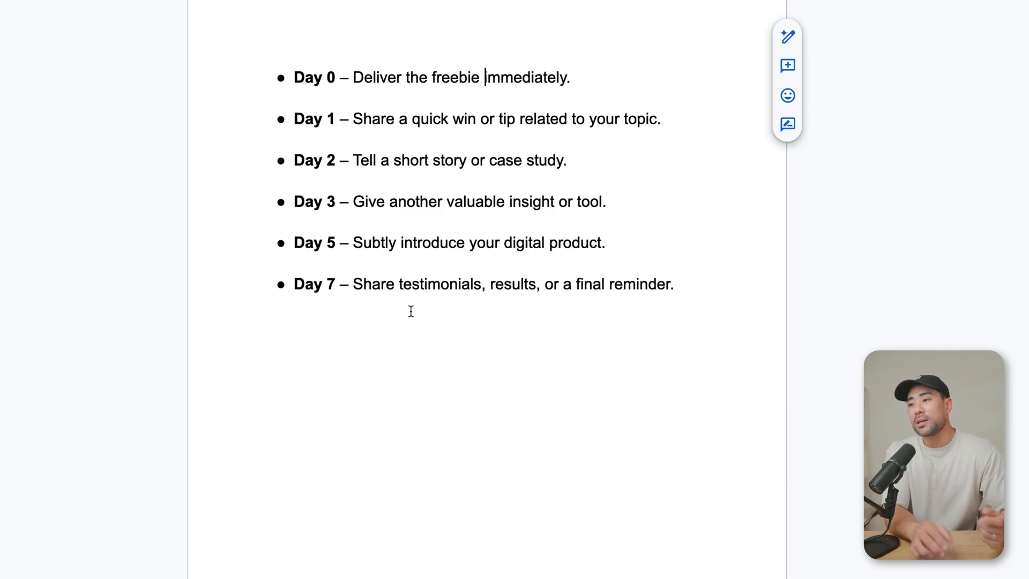
click(512, 335)
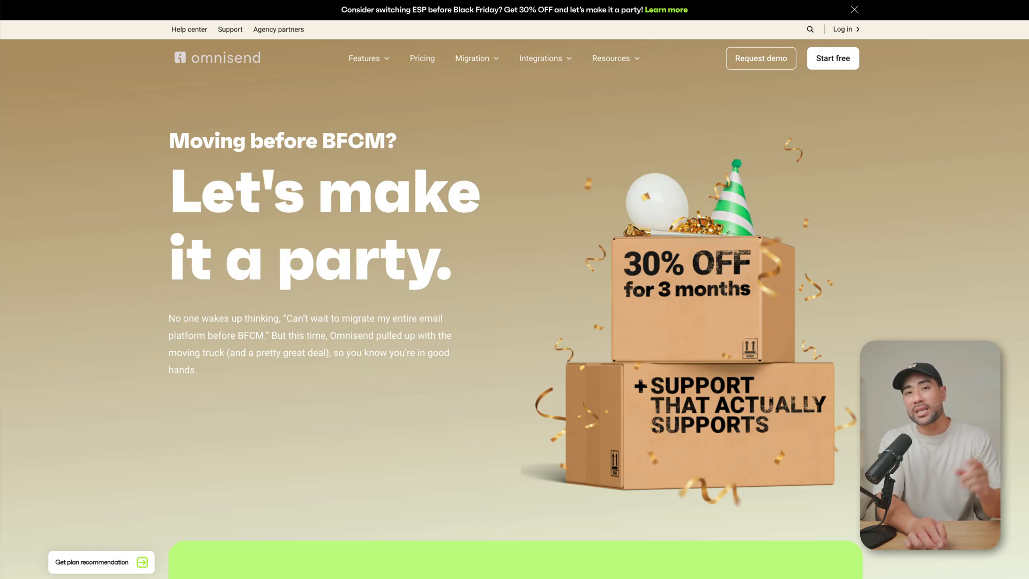
Step: Scroll down the migration page to the settle in before BFCM section
scroll(down, 3)
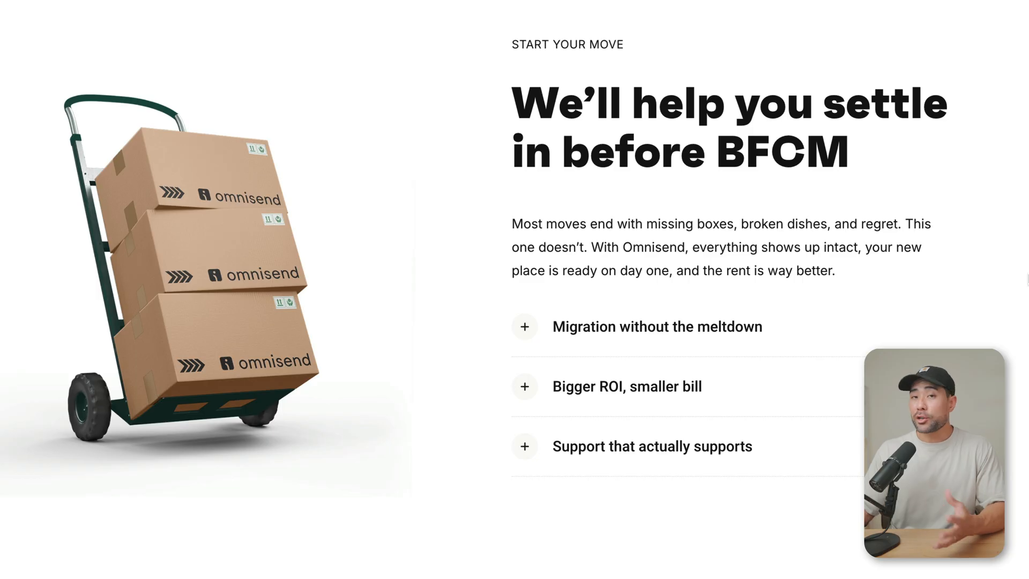